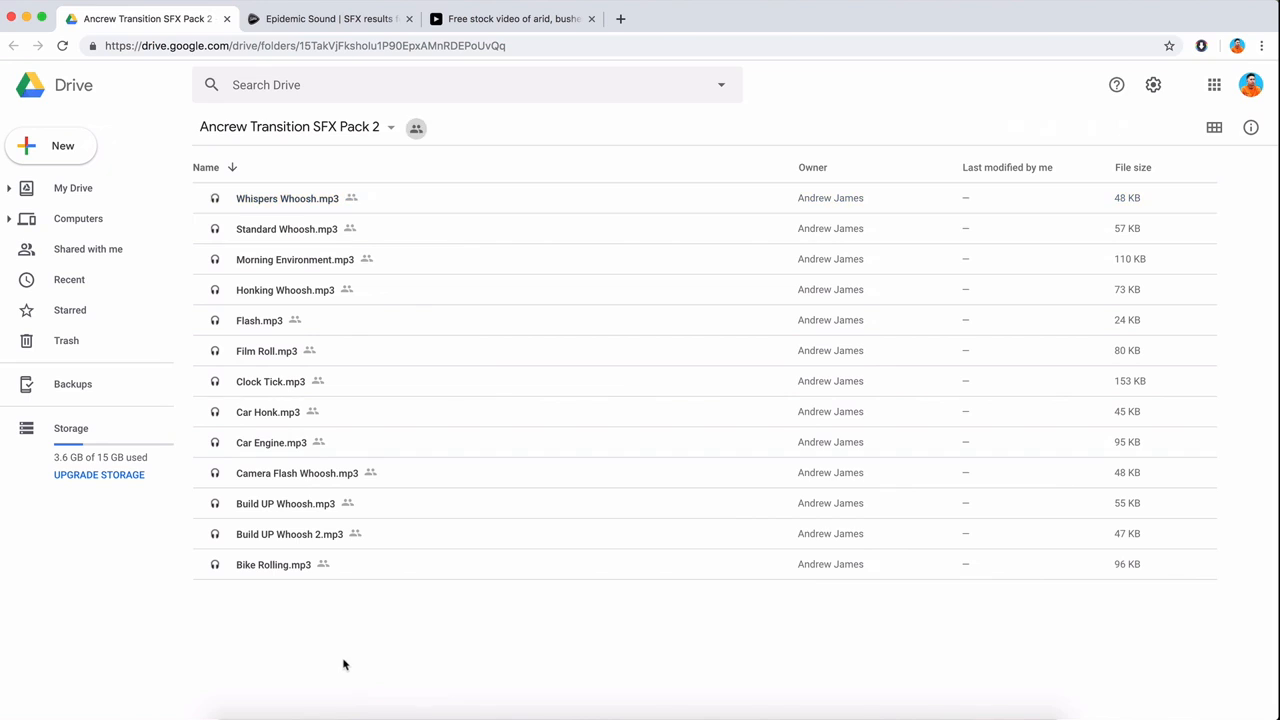
{"action": "mouse_move", "coordinate": [344, 658]}
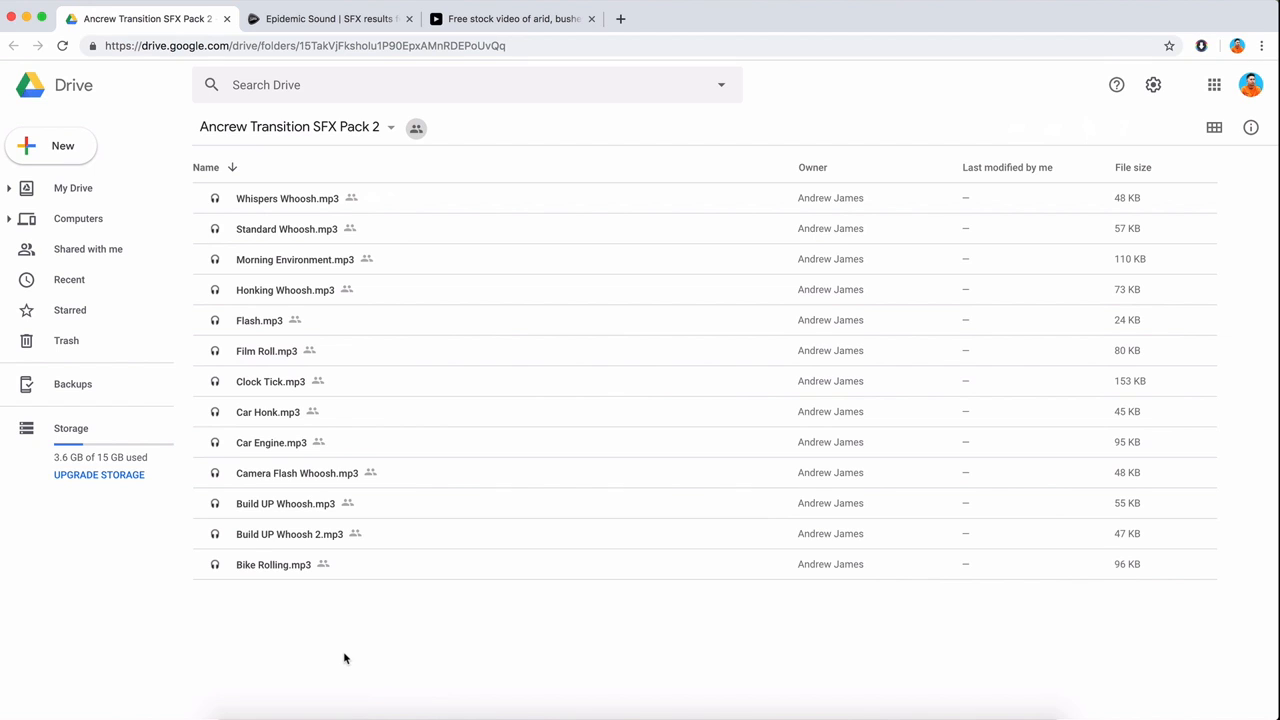
{"action": "mouse_move", "coordinate": [820, 204]}
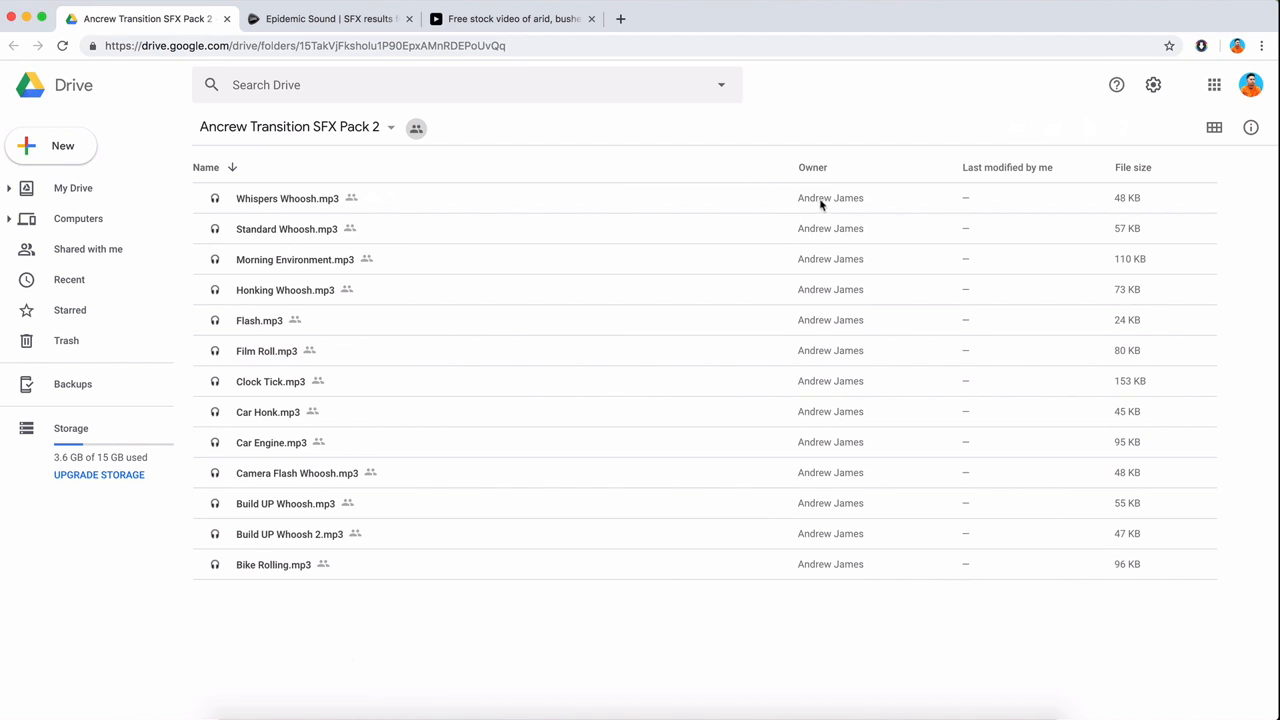
{"action": "mouse_move", "coordinate": [780, 184]}
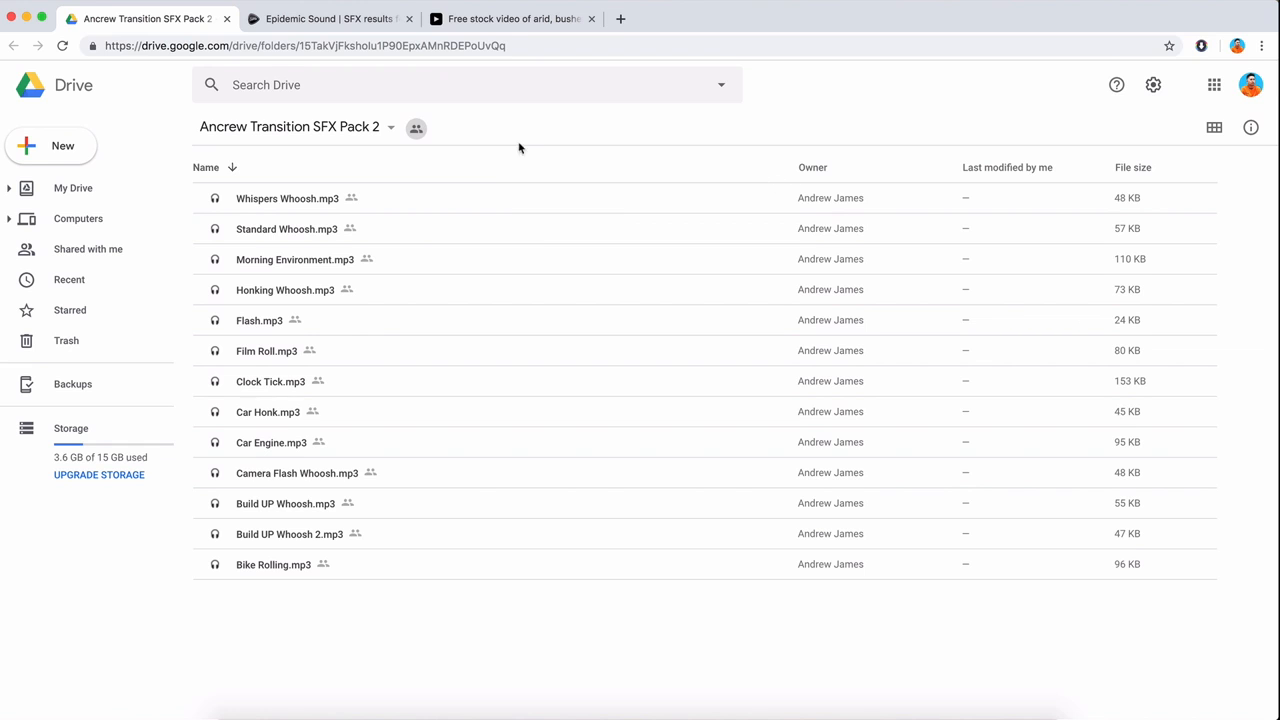
{"action": "mouse_move", "coordinate": [320, 44]}
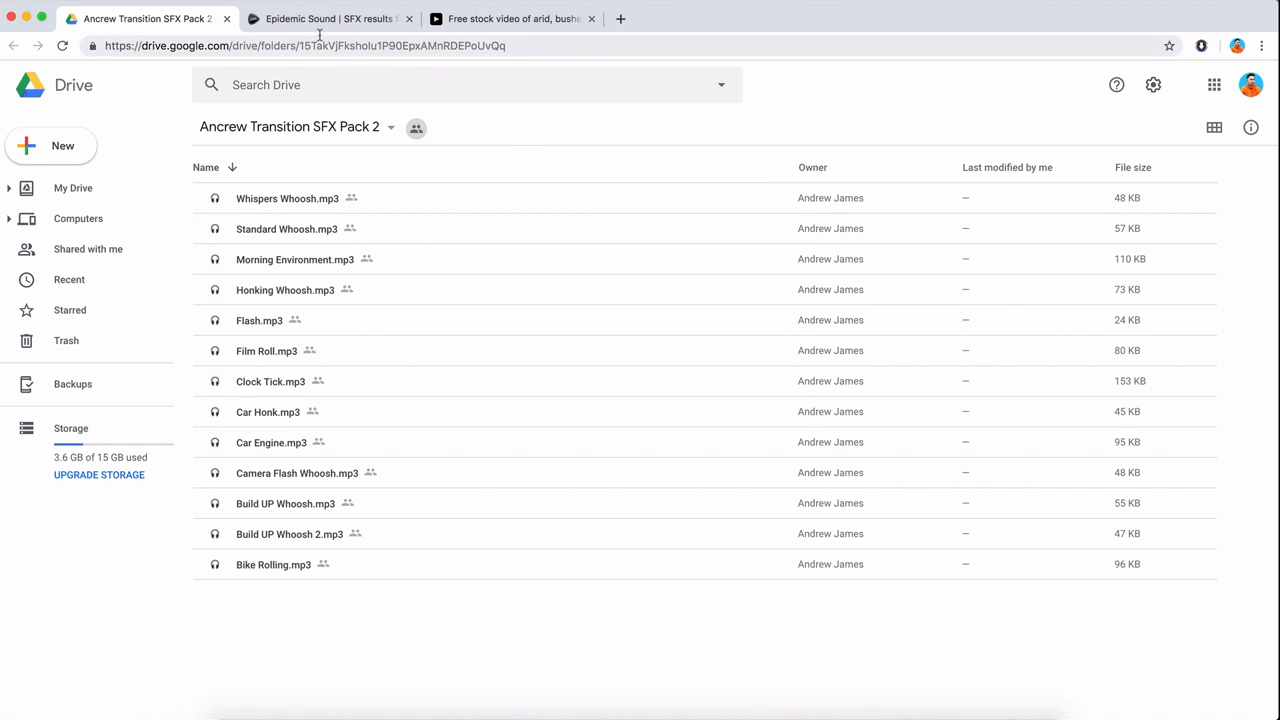
Bring the Epidemic Sound Traffic sound-effect results back into focus.
{"action": "left_click", "coordinate": [330, 18]}
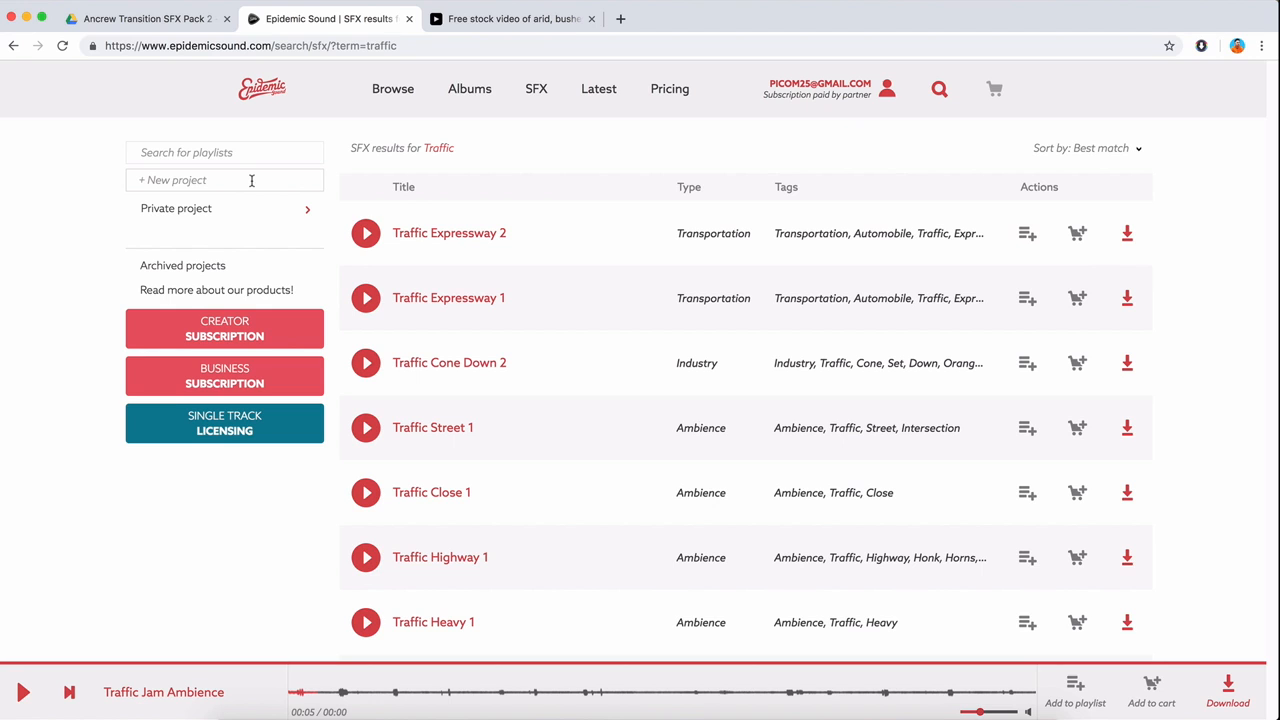
{"action": "mouse_move", "coordinate": [438, 78]}
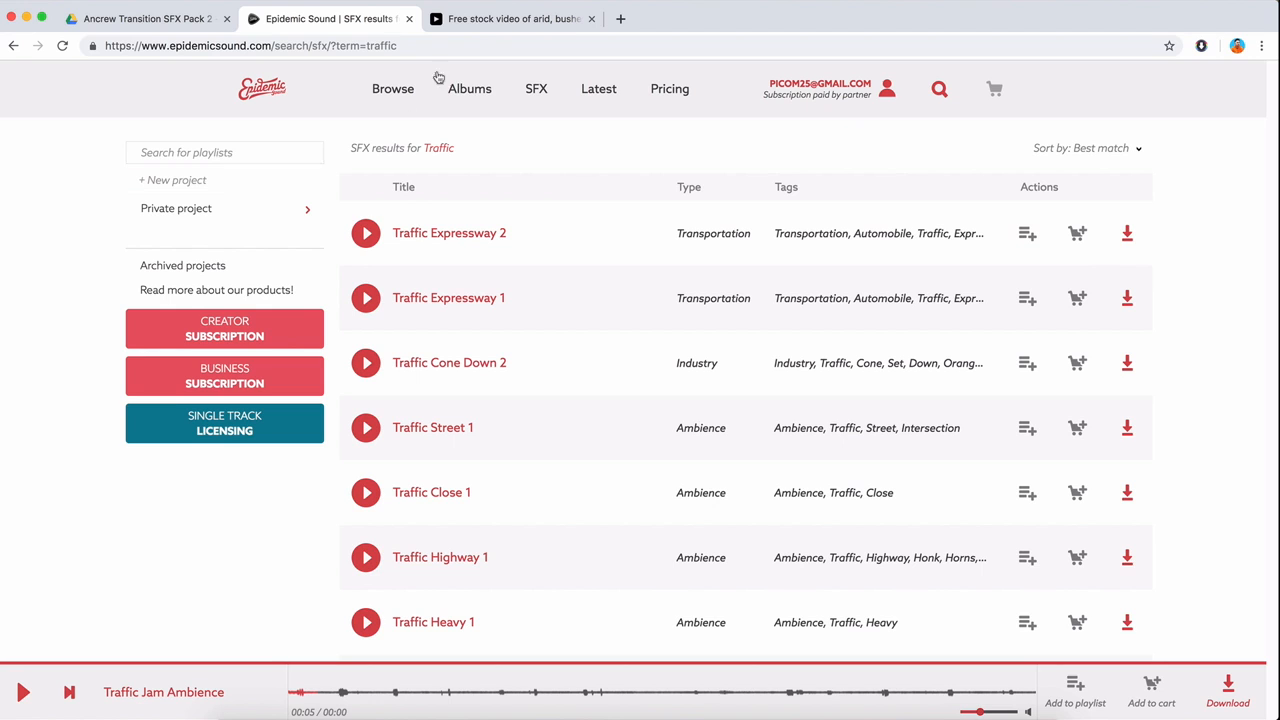
Return to the Final Cut Pro project timeline with its video, music and effect tracks.
{"action": "left_click", "coordinate": [512, 18]}
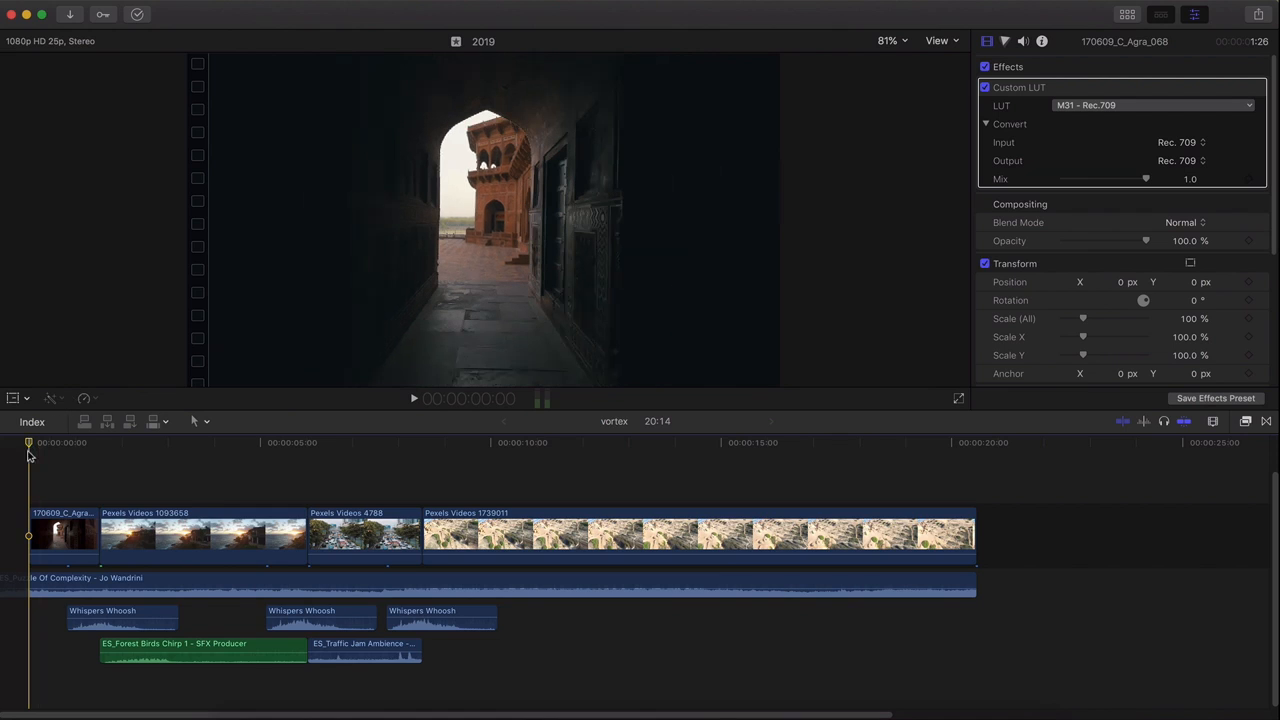
{"action": "mouse_move", "coordinate": [12, 458]}
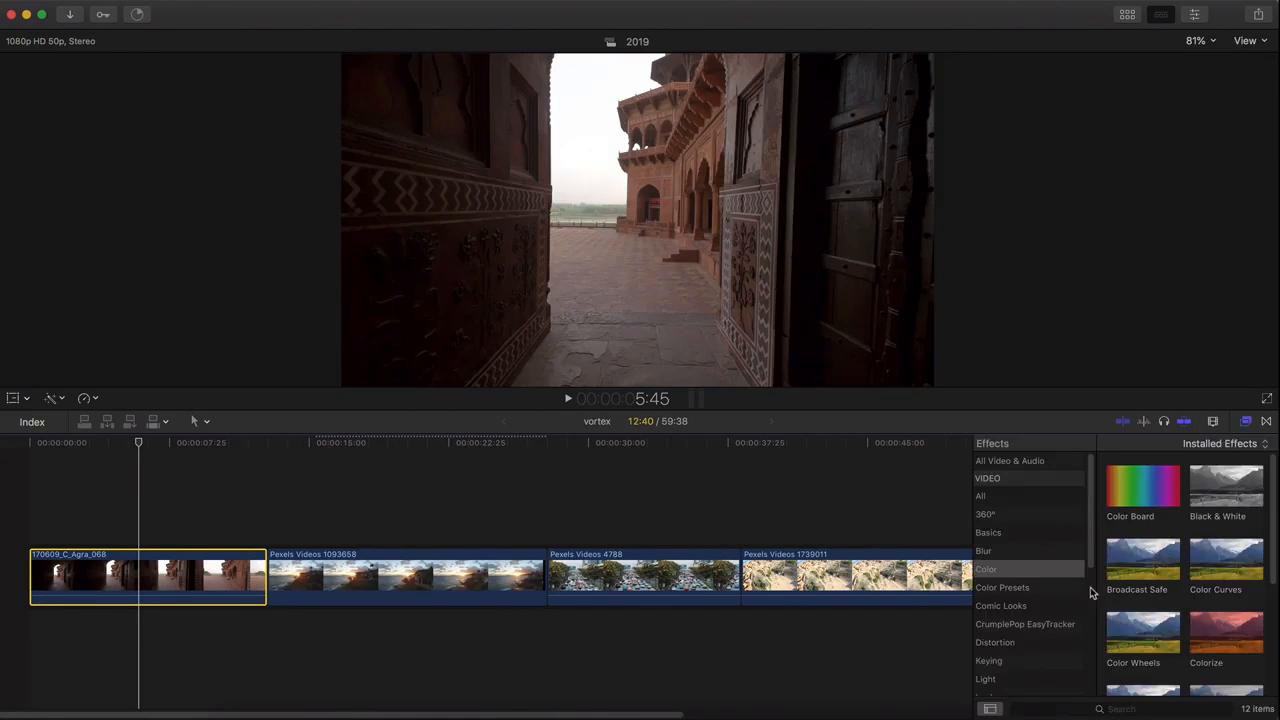
Add a Custom LUT to the first Agra clip and show its available colour lookups.
{"action": "scroll", "scroll_direction": "down", "scroll_amount": 3}
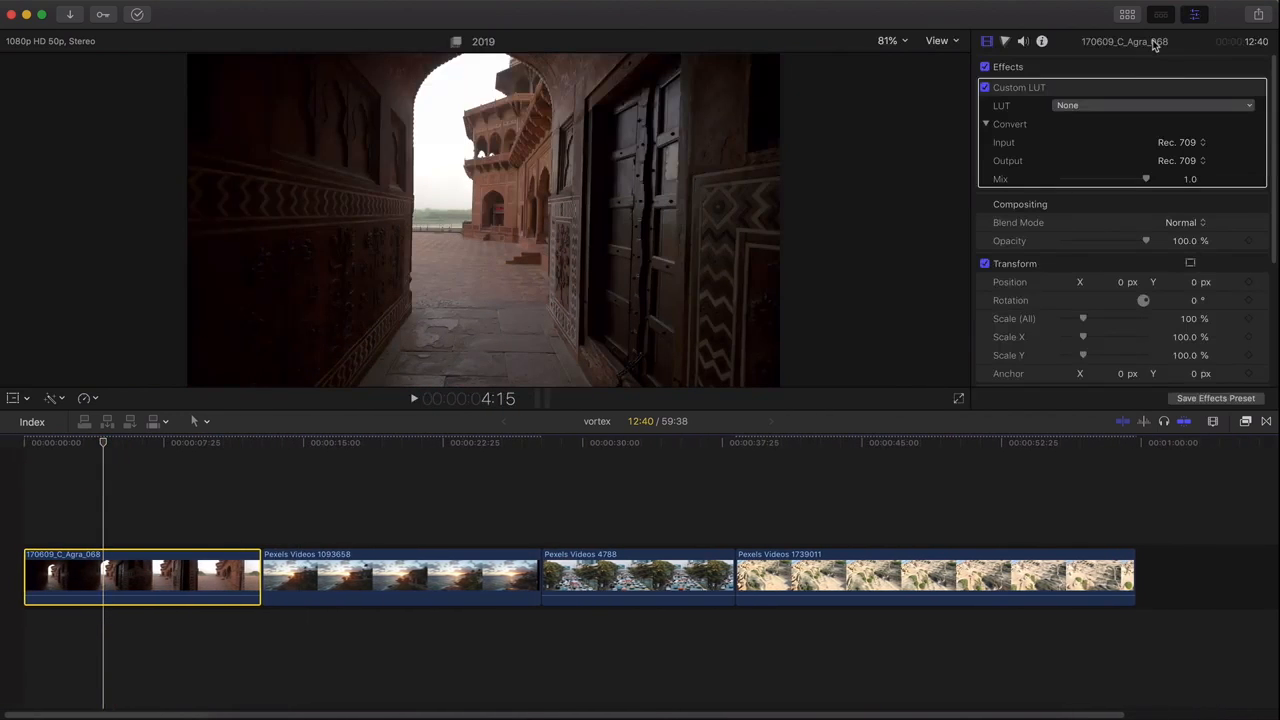
{"action": "mouse_move", "coordinate": [1036, 96]}
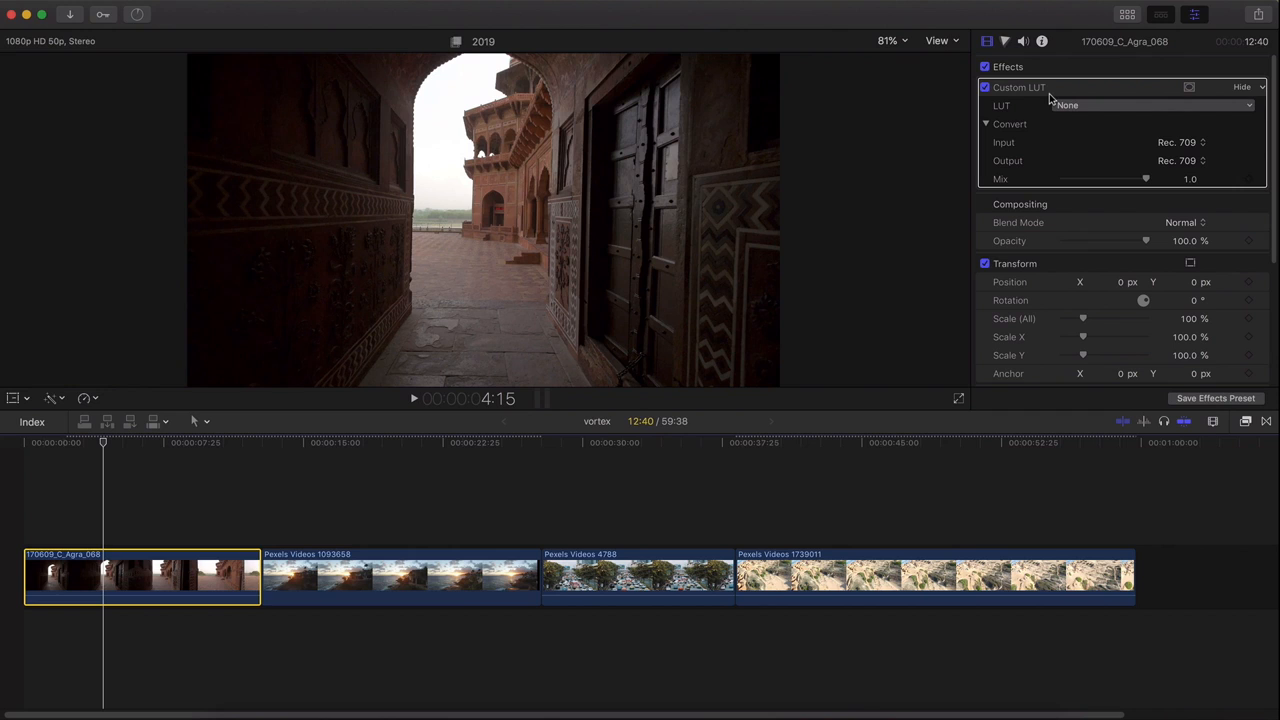
{"action": "left_click", "coordinate": [1150, 104]}
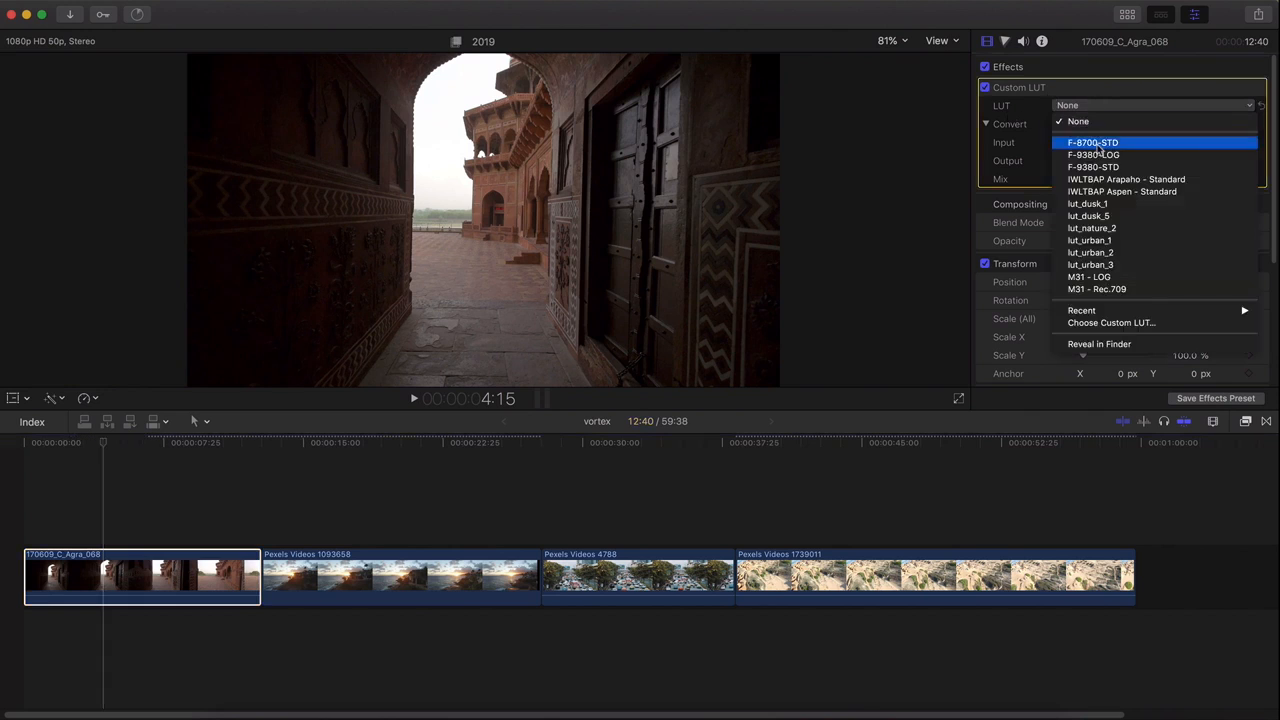
{"action": "mouse_move", "coordinate": [1132, 204]}
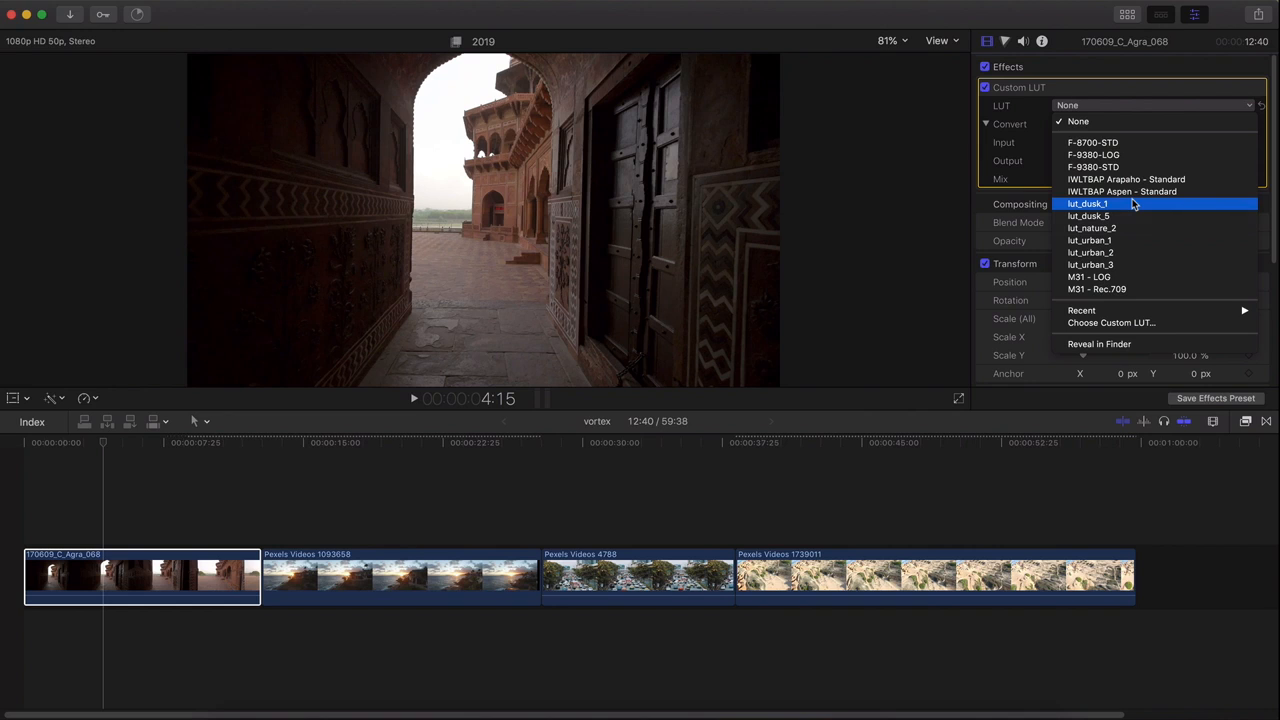
{"action": "mouse_move", "coordinate": [1132, 322]}
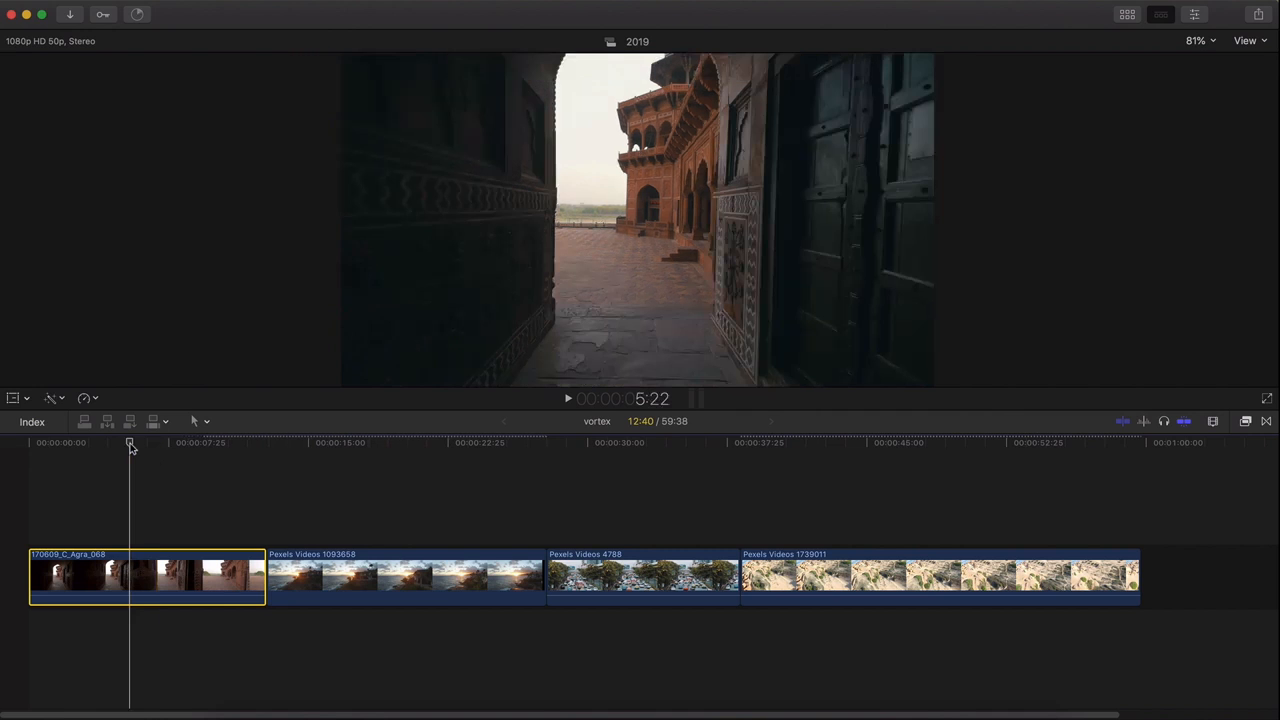
Slow the first Agra clip to 50%, then reset it to Normal 100% speed.
{"action": "left_click", "coordinate": [544, 442]}
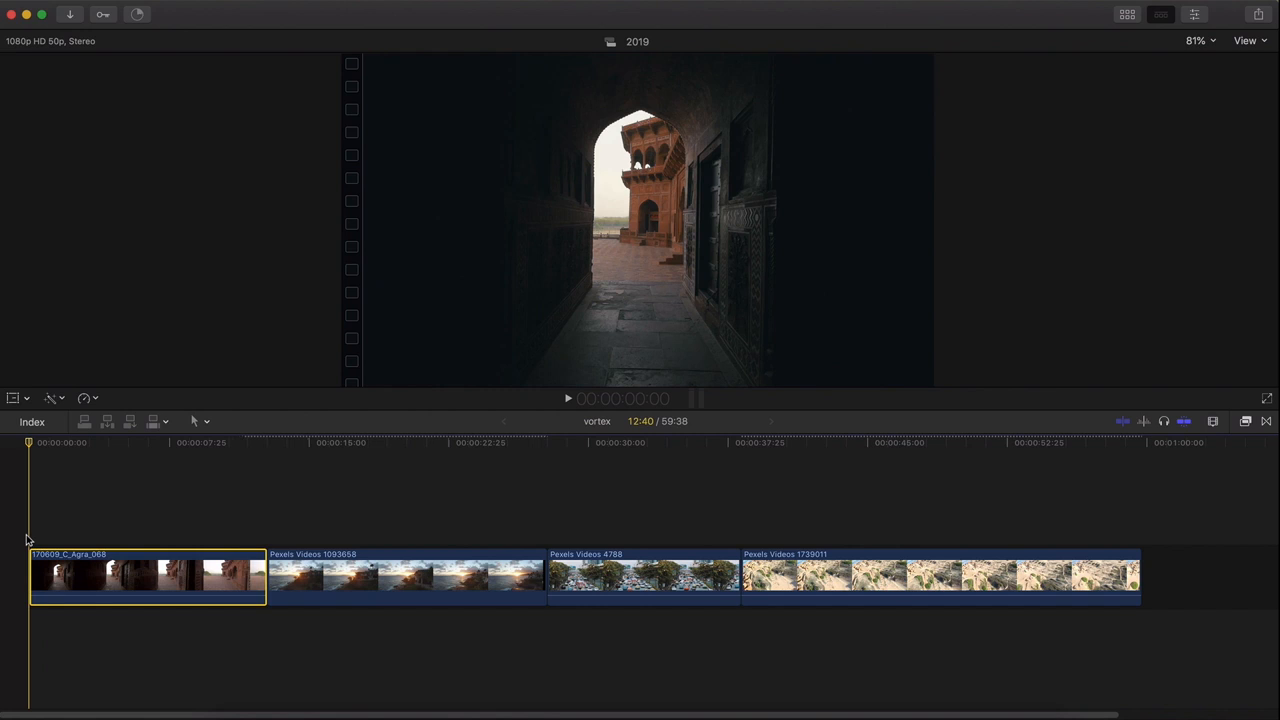
{"action": "mouse_move", "coordinate": [40, 520]}
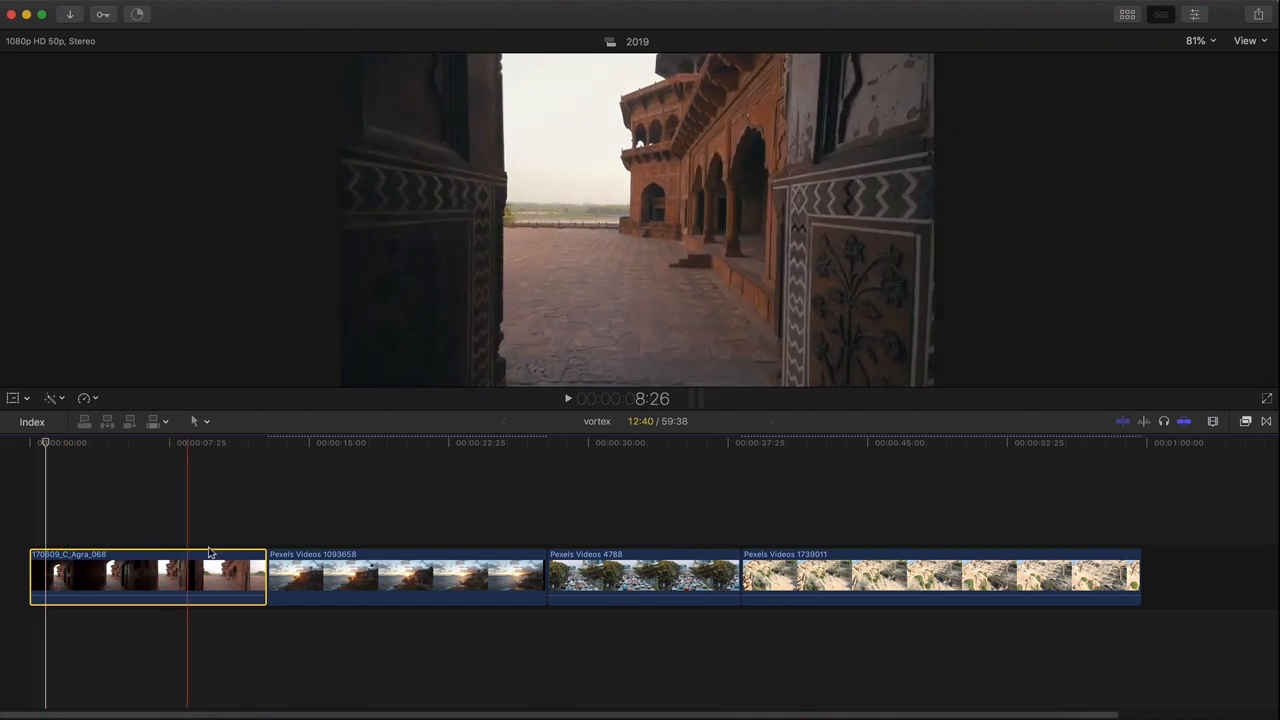
{"action": "left_click", "coordinate": [84, 572]}
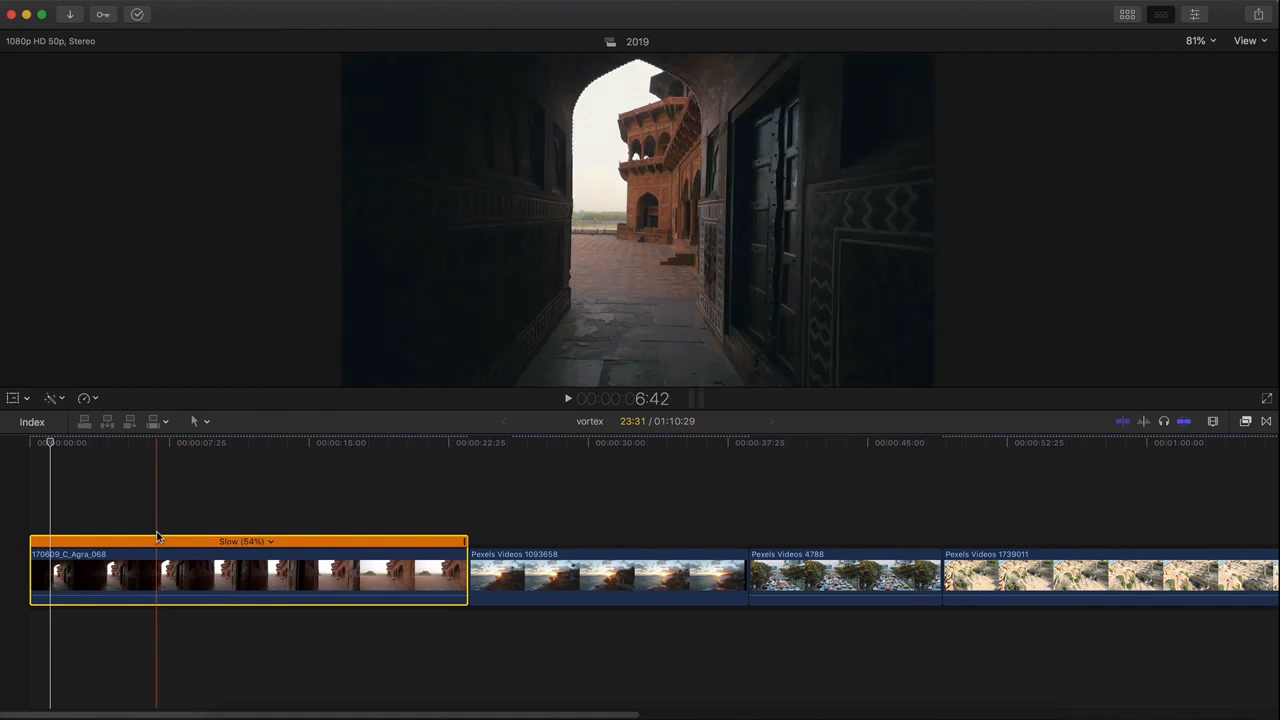
{"action": "key", "text": "space"}
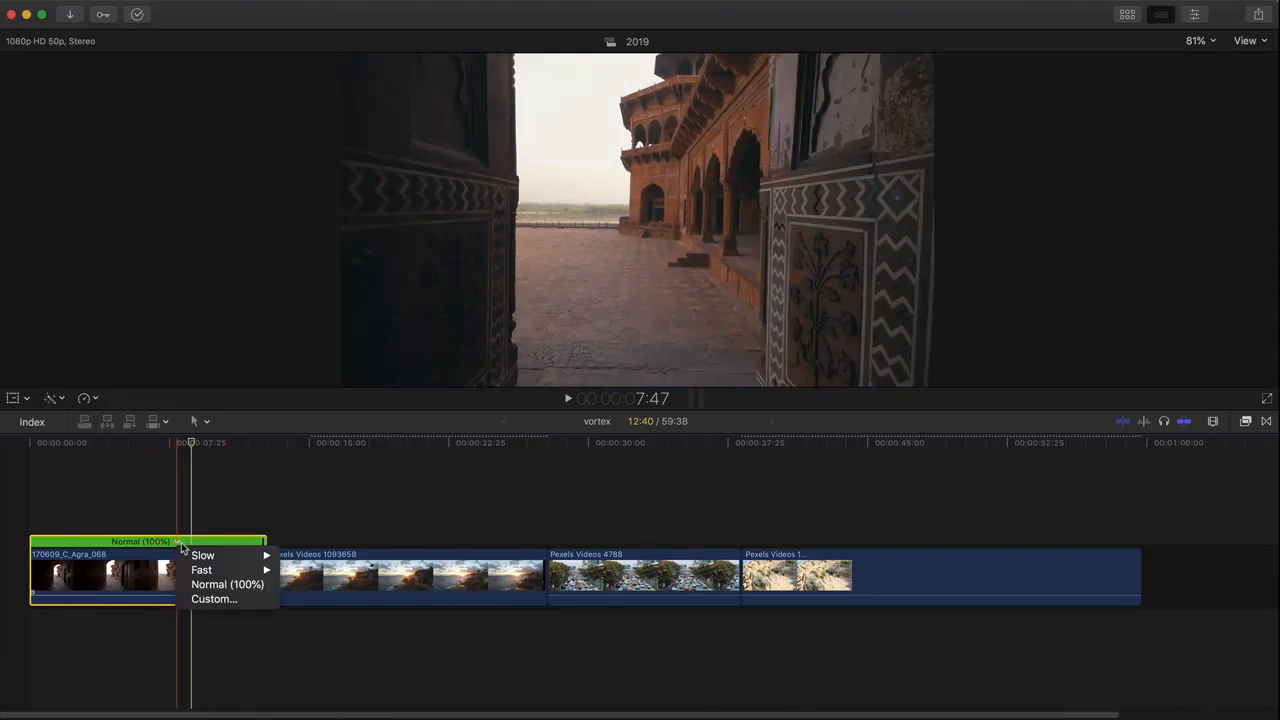
{"action": "mouse_move", "coordinate": [204, 556]}
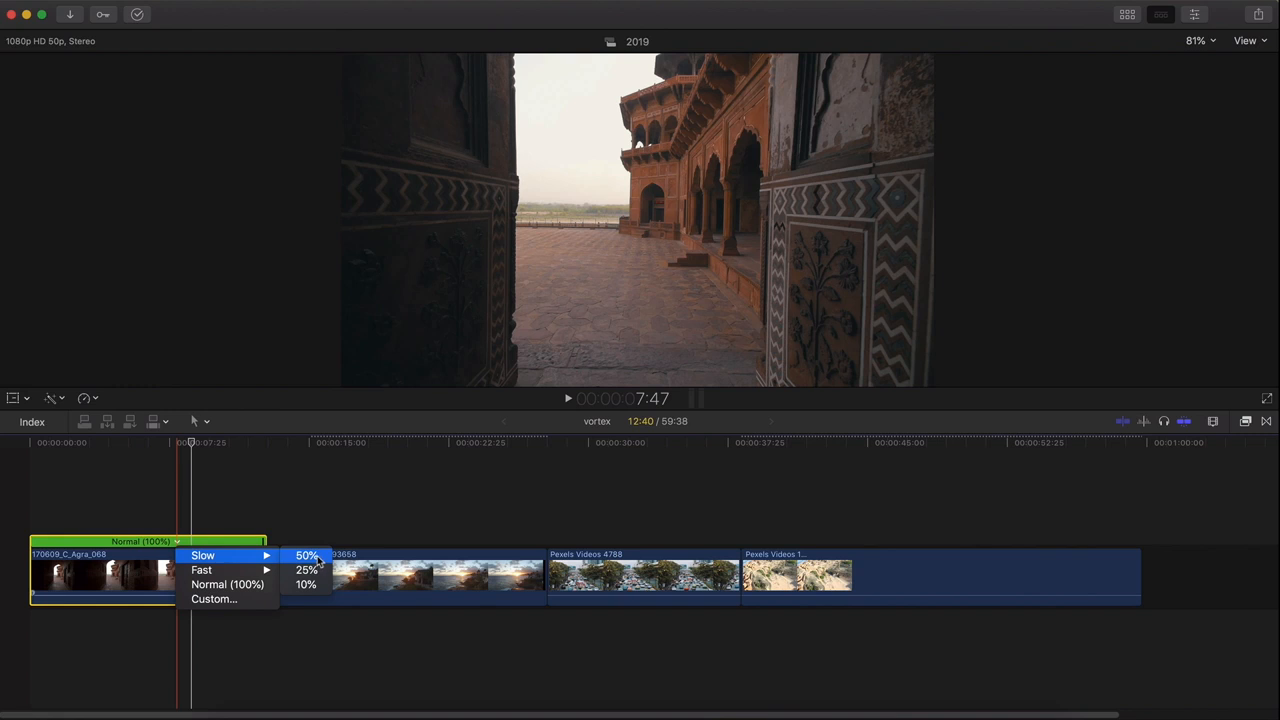
{"action": "mouse_move", "coordinate": [308, 584]}
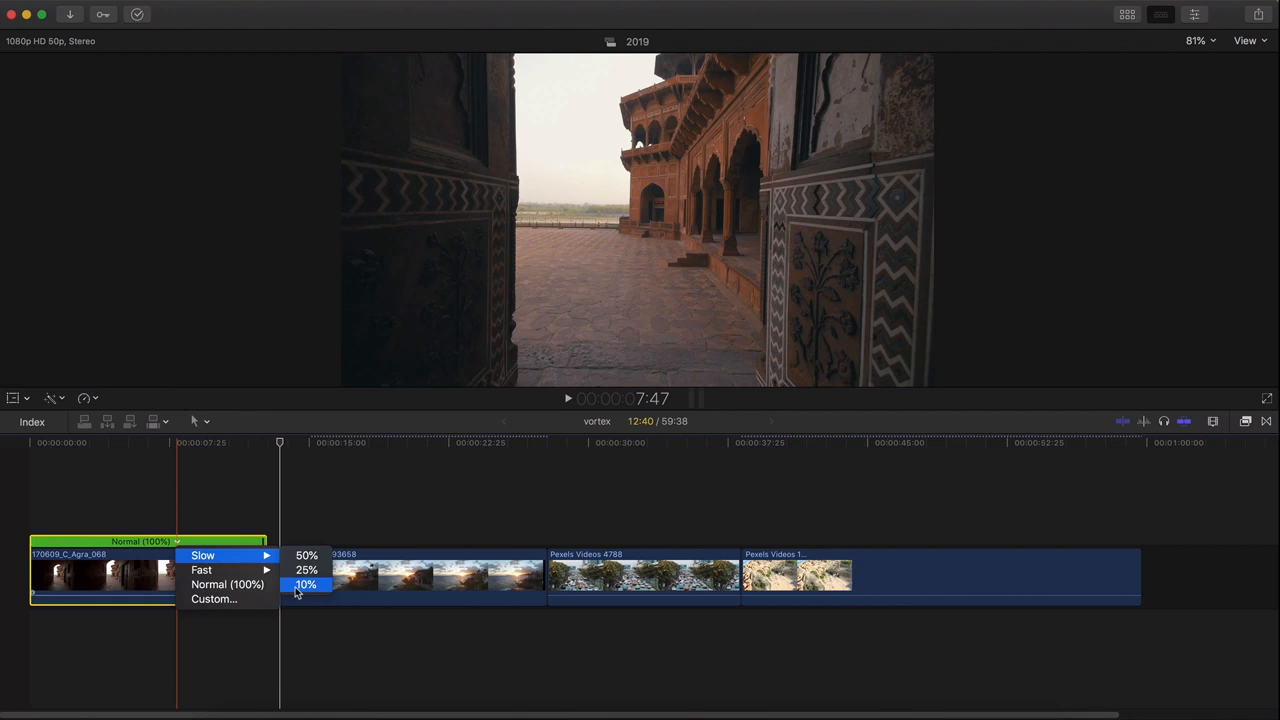
{"action": "mouse_move", "coordinate": [200, 570]}
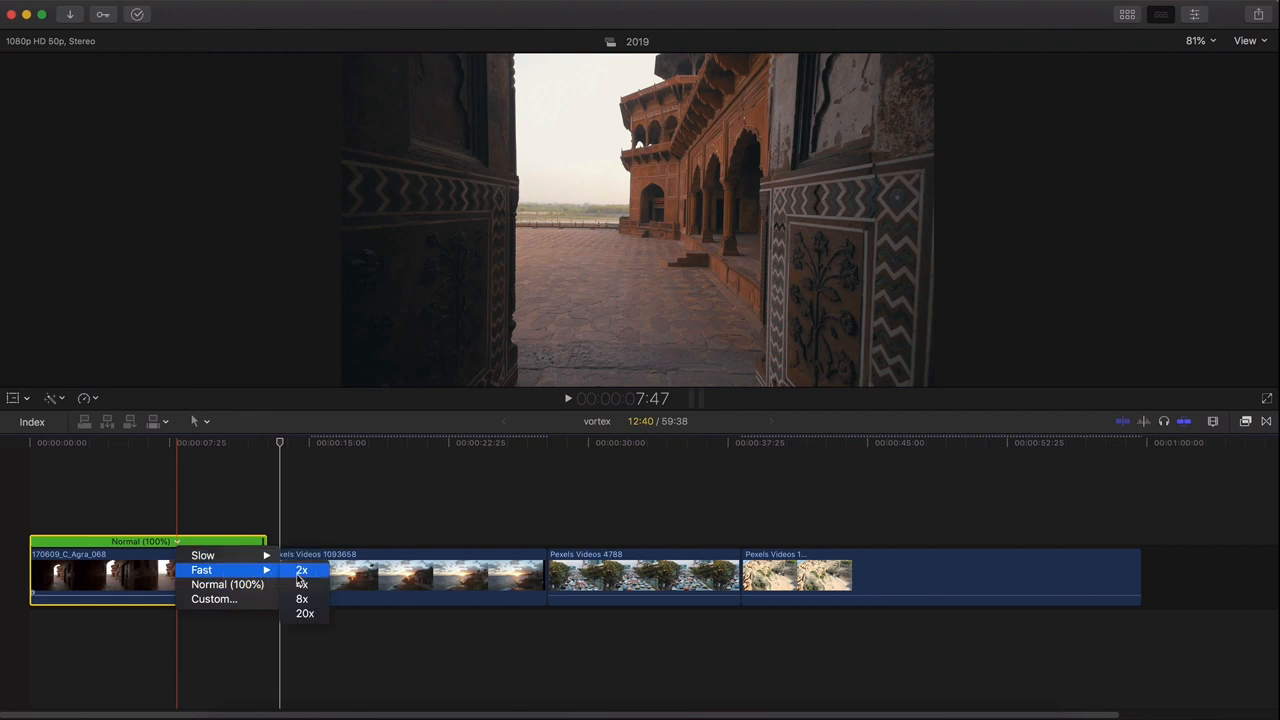
{"action": "left_click", "coordinate": [300, 570]}
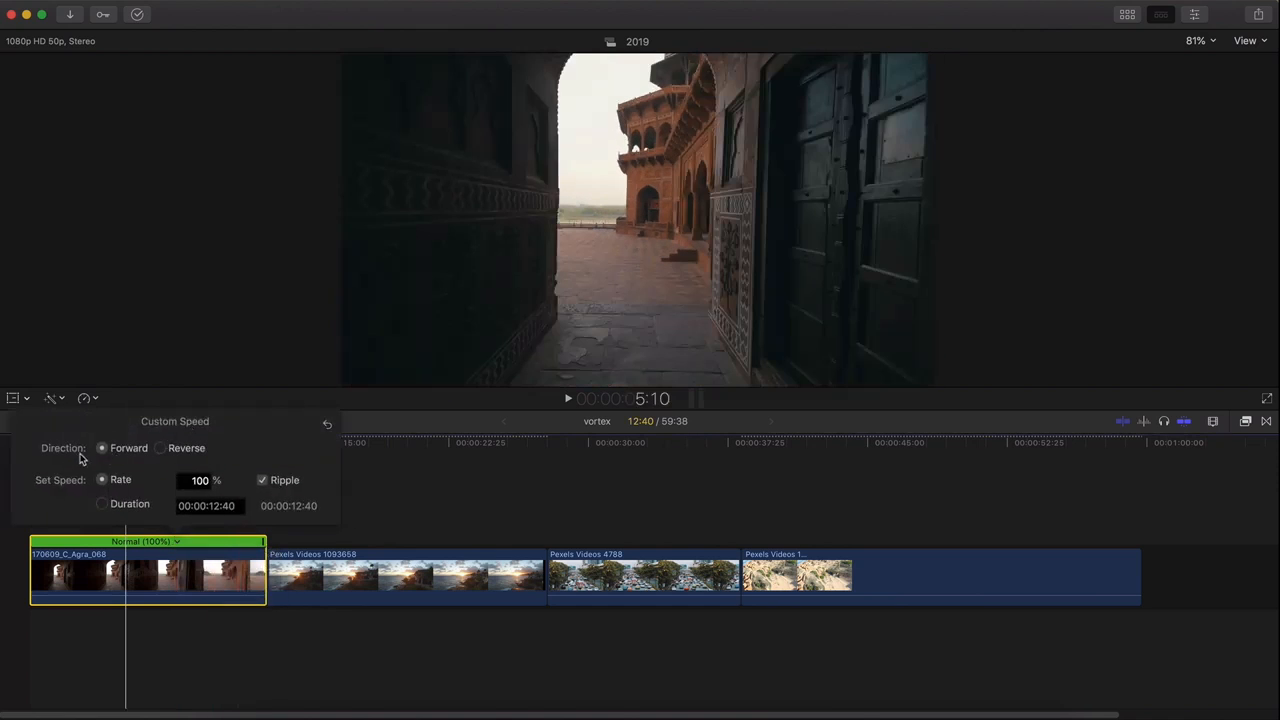
{"action": "mouse_move", "coordinate": [162, 452]}
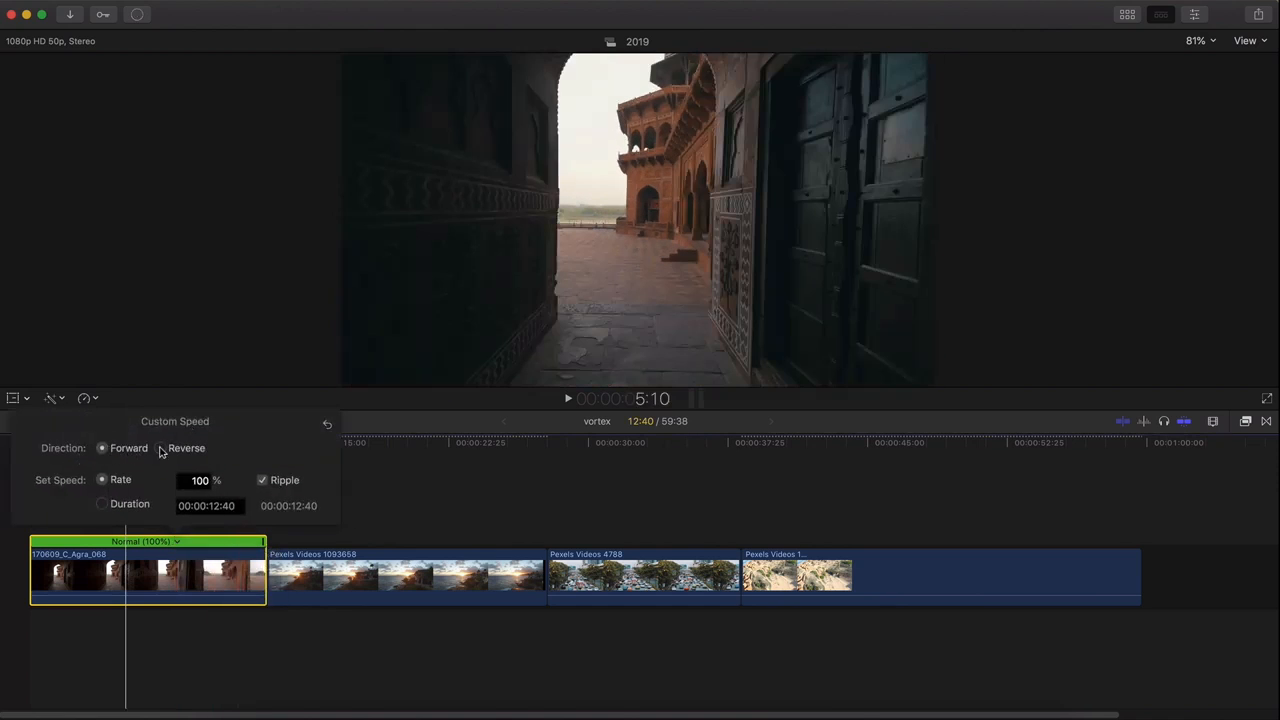
{"action": "left_click", "coordinate": [156, 448]}
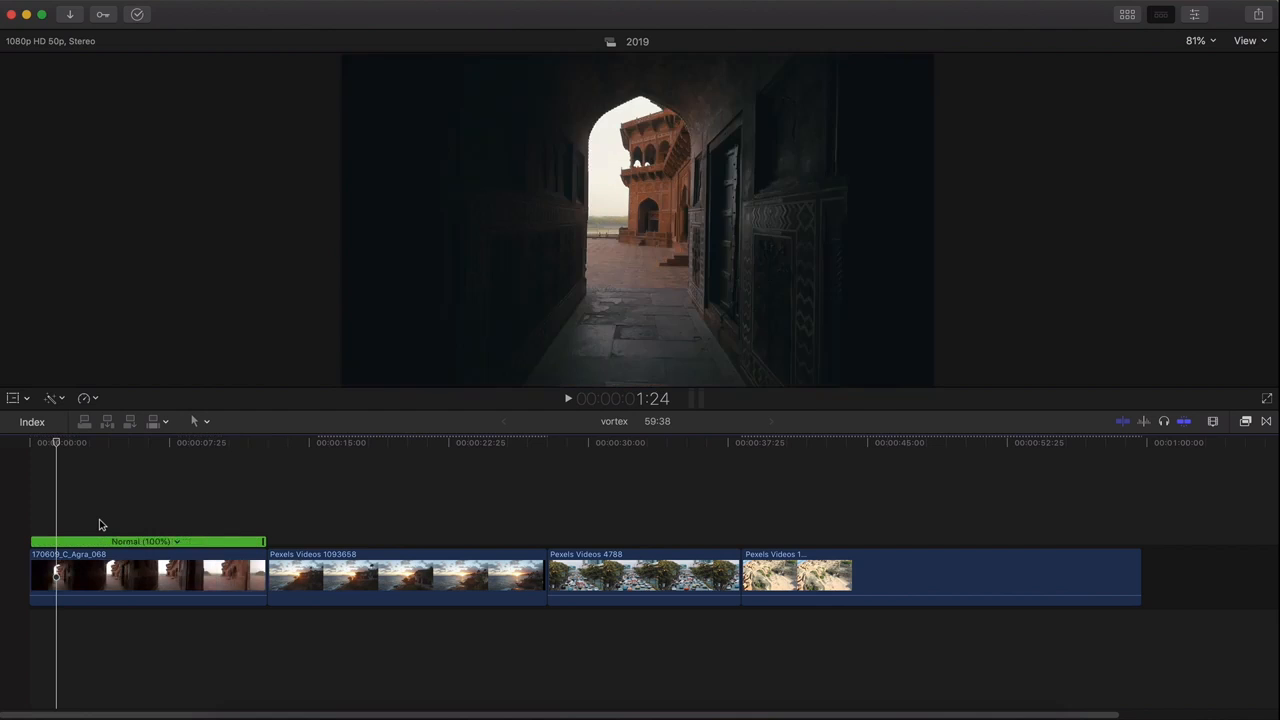
{"action": "left_click", "coordinate": [190, 568]}
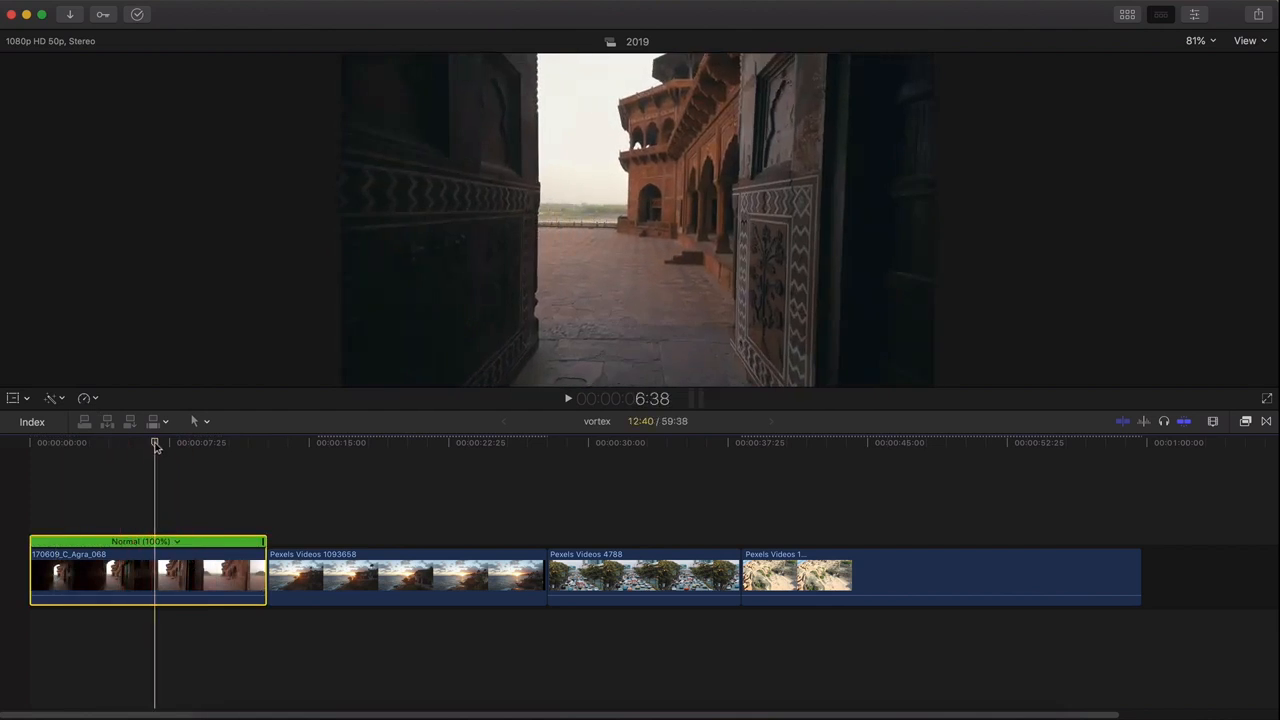
{"action": "left_click", "coordinate": [50, 398]}
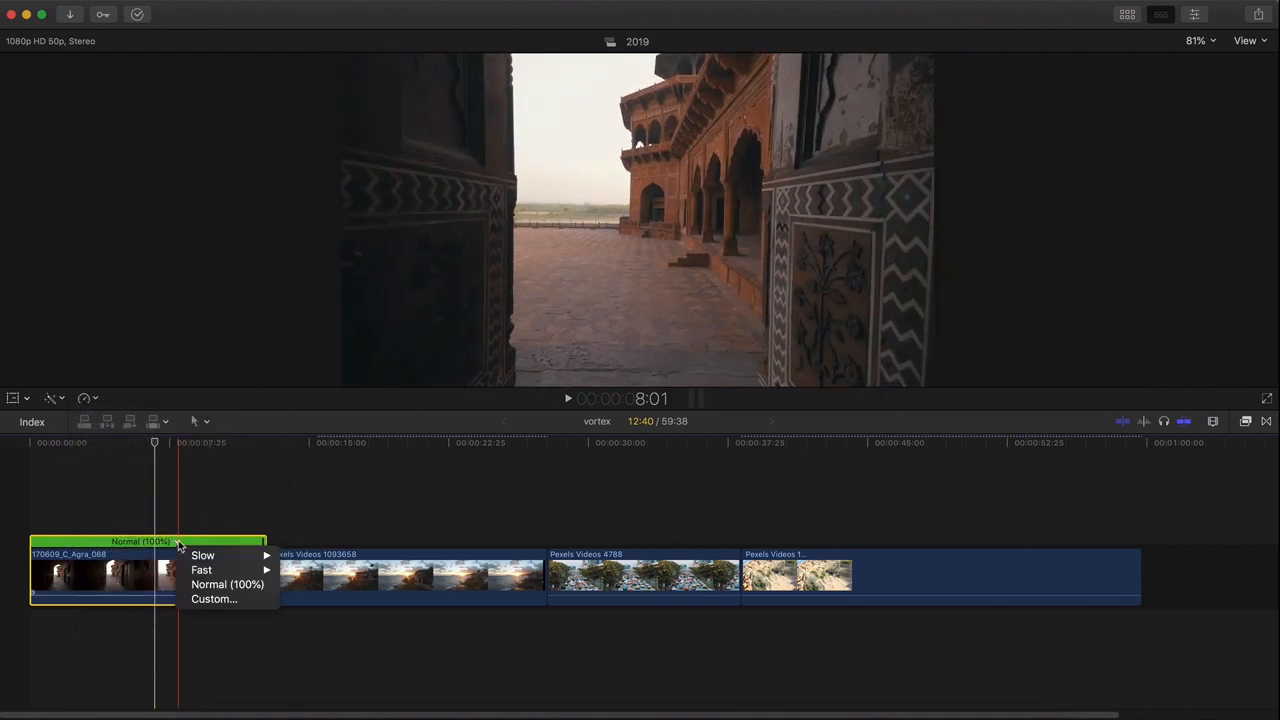
Bring up the Custom Speed settings for the first Agra clip at 100% forward.
{"action": "left_click", "coordinate": [214, 600]}
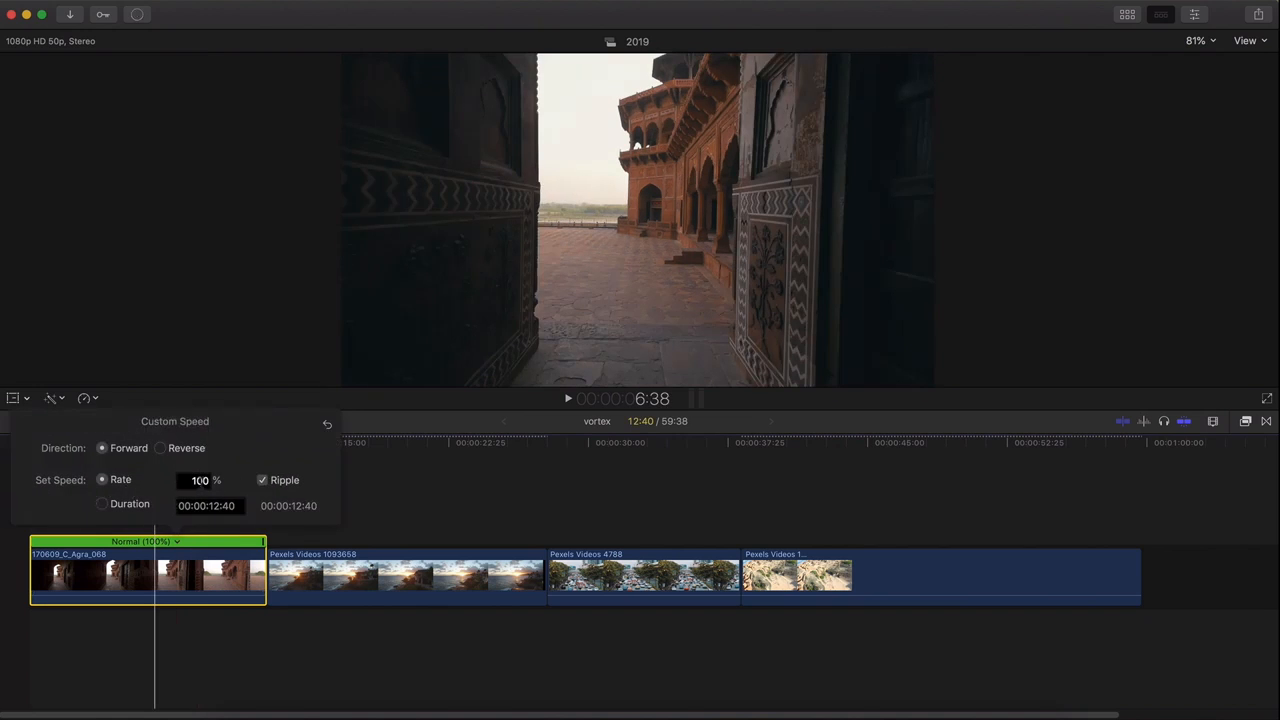
{"action": "mouse_move", "coordinate": [224, 484]}
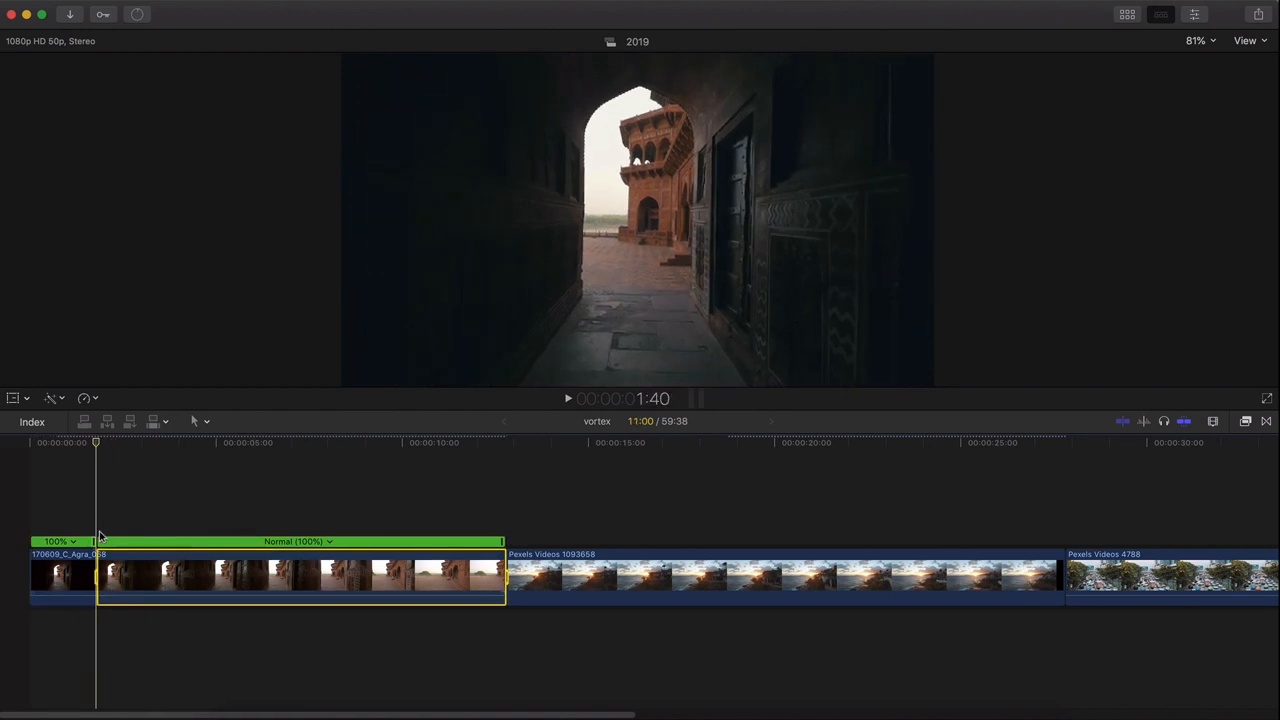
Blade the Agra archway clip's speed and set its middle section to Fast.
{"action": "left_click", "coordinate": [72, 540]}
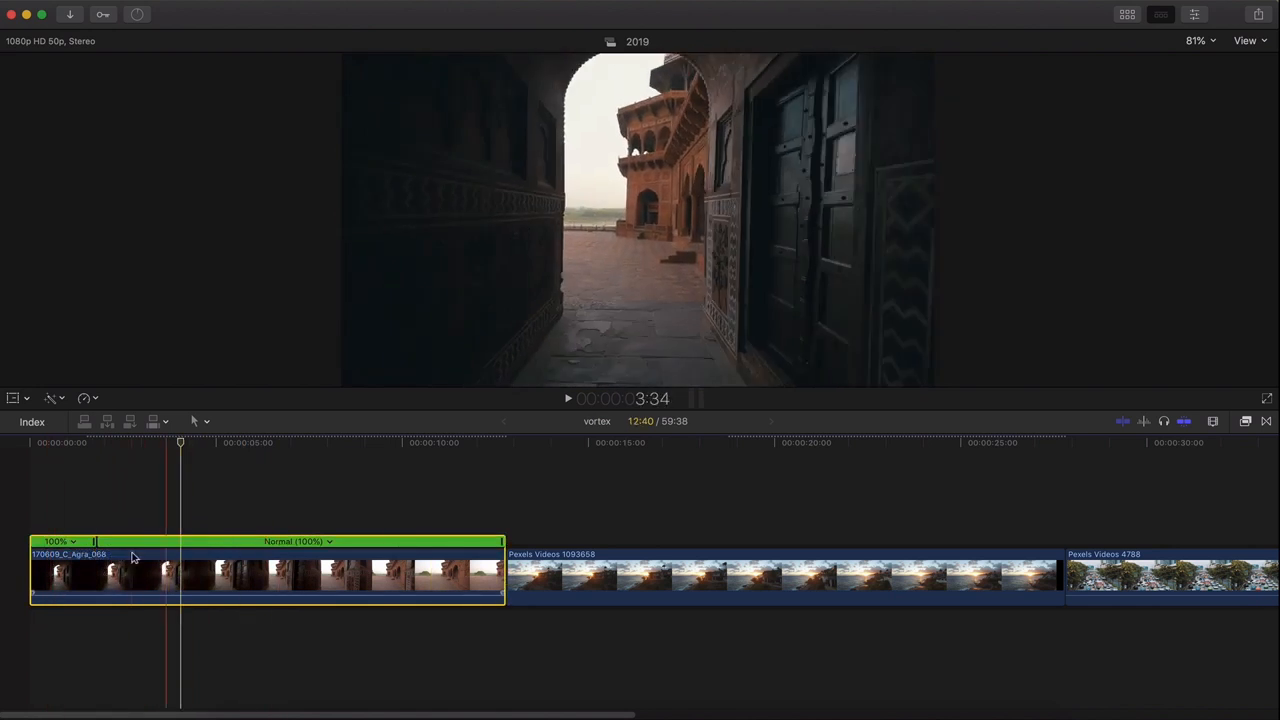
{"action": "left_click", "coordinate": [390, 570]}
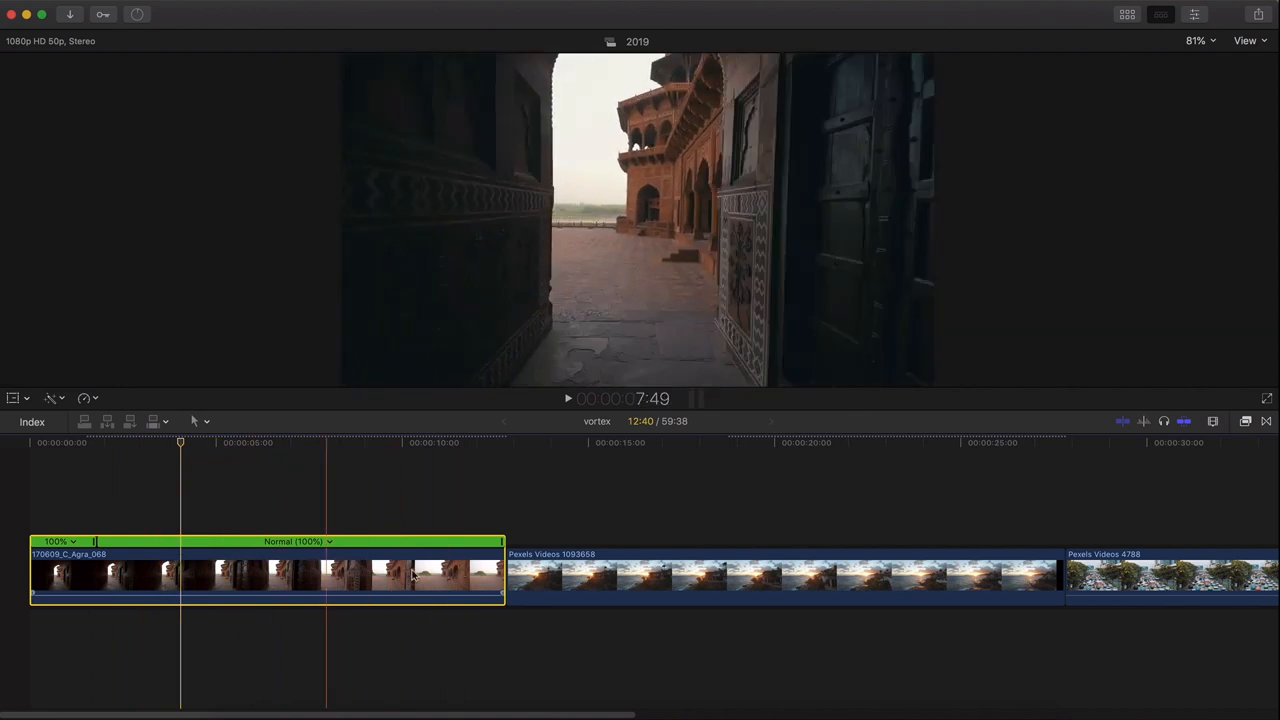
{"action": "left_click", "coordinate": [176, 572]}
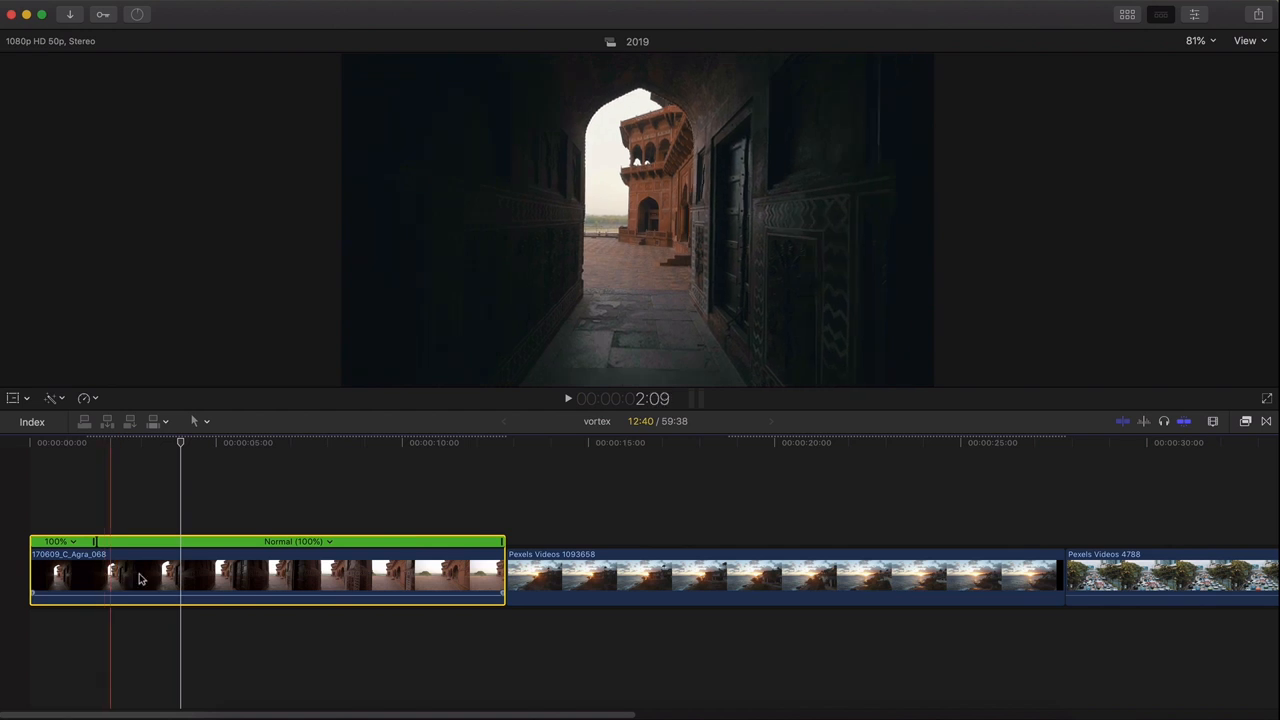
{"action": "left_click", "coordinate": [306, 444]}
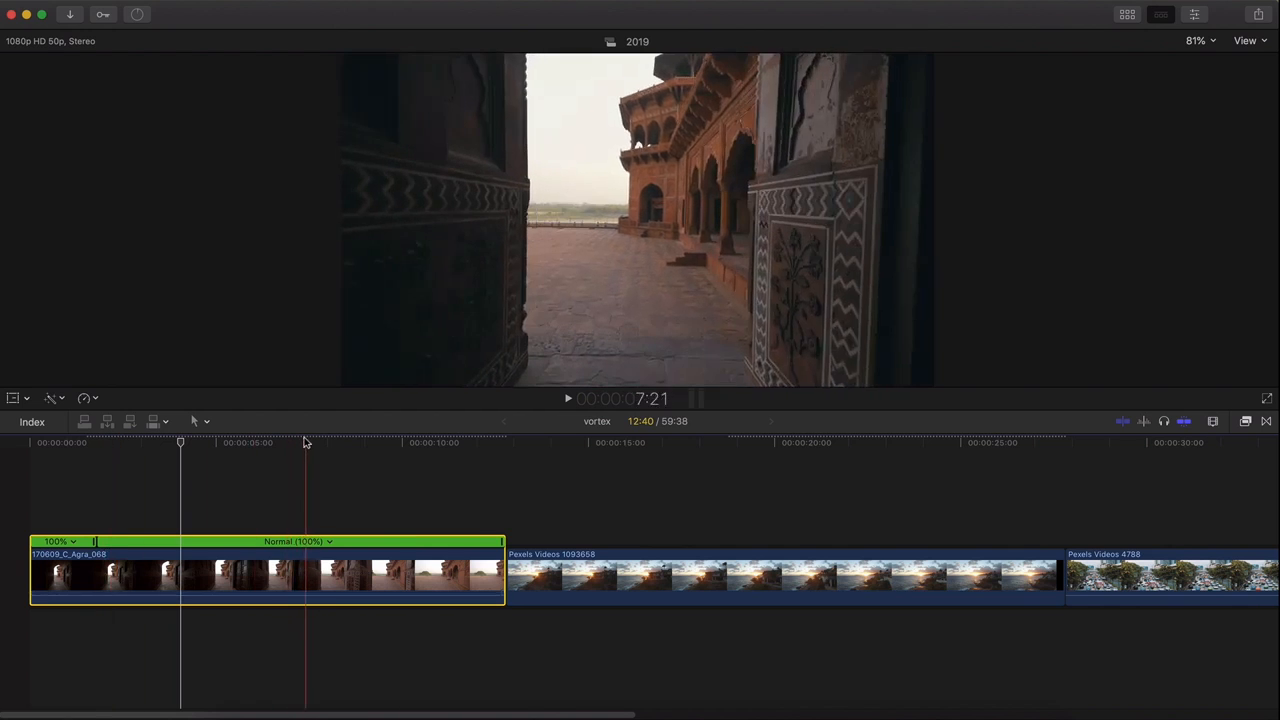
{"action": "left_click", "coordinate": [304, 442]}
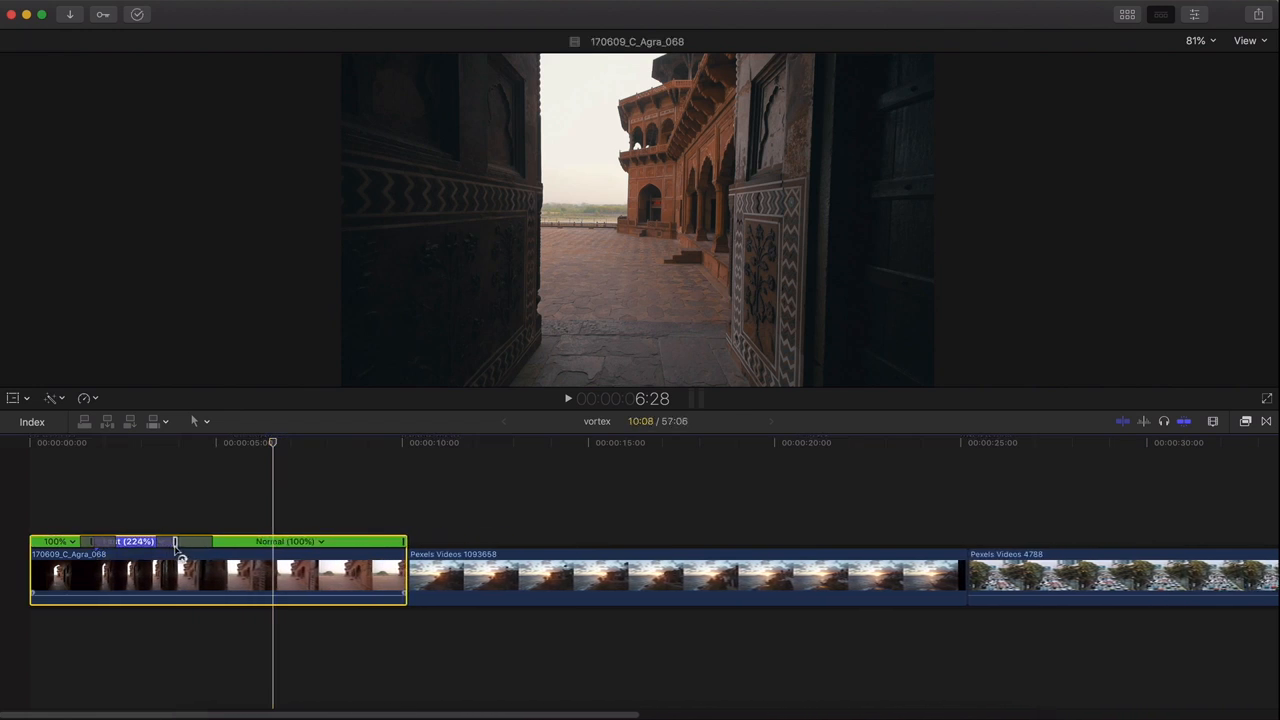
Drag the fast section's retime handles to adjust its length within the clip.
{"action": "left_click_drag", "start_coordinate": [176, 540], "coordinate": [192, 540]}
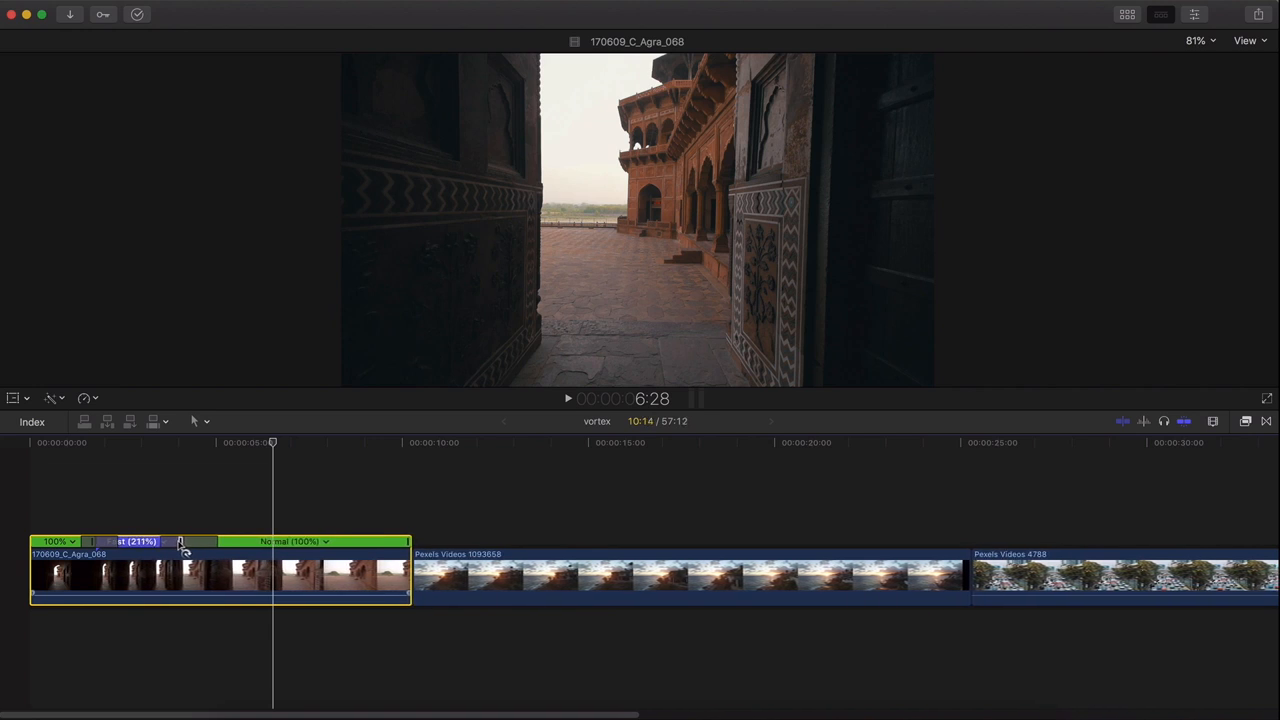
{"action": "left_click_drag", "start_coordinate": [180, 540], "coordinate": [216, 540]}
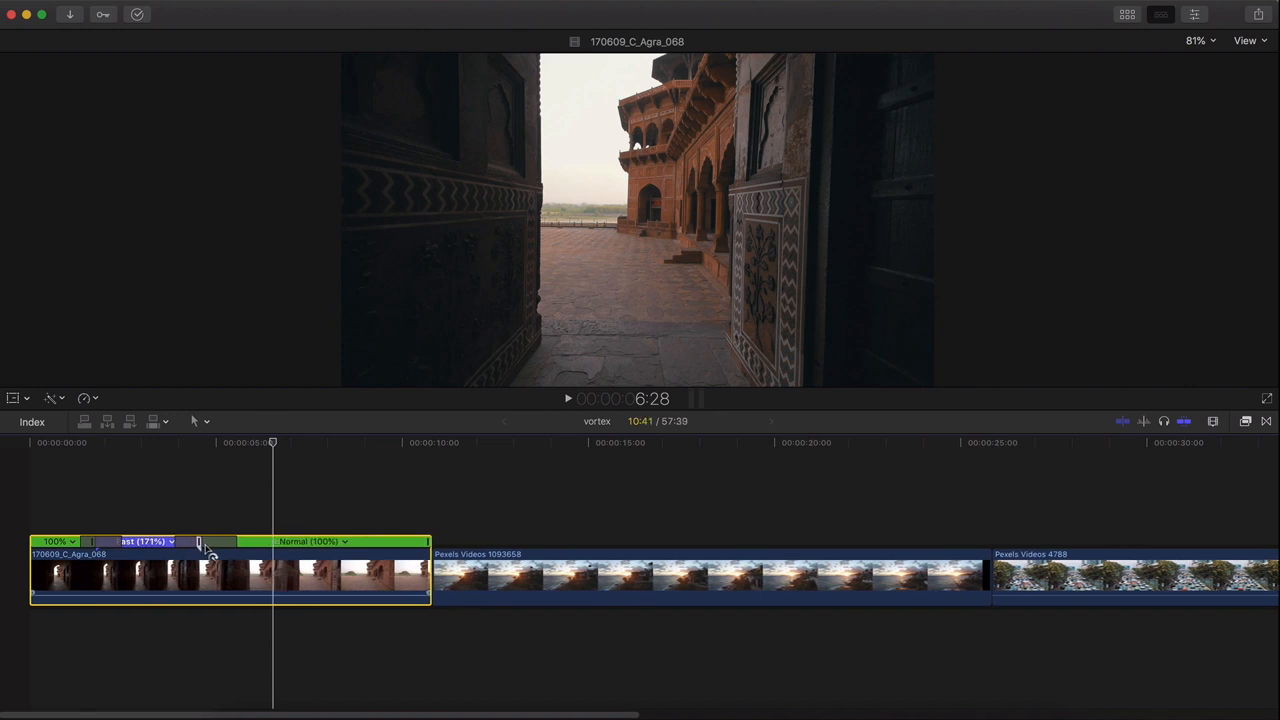
{"action": "left_click_drag", "start_coordinate": [200, 540], "coordinate": [378, 540]}
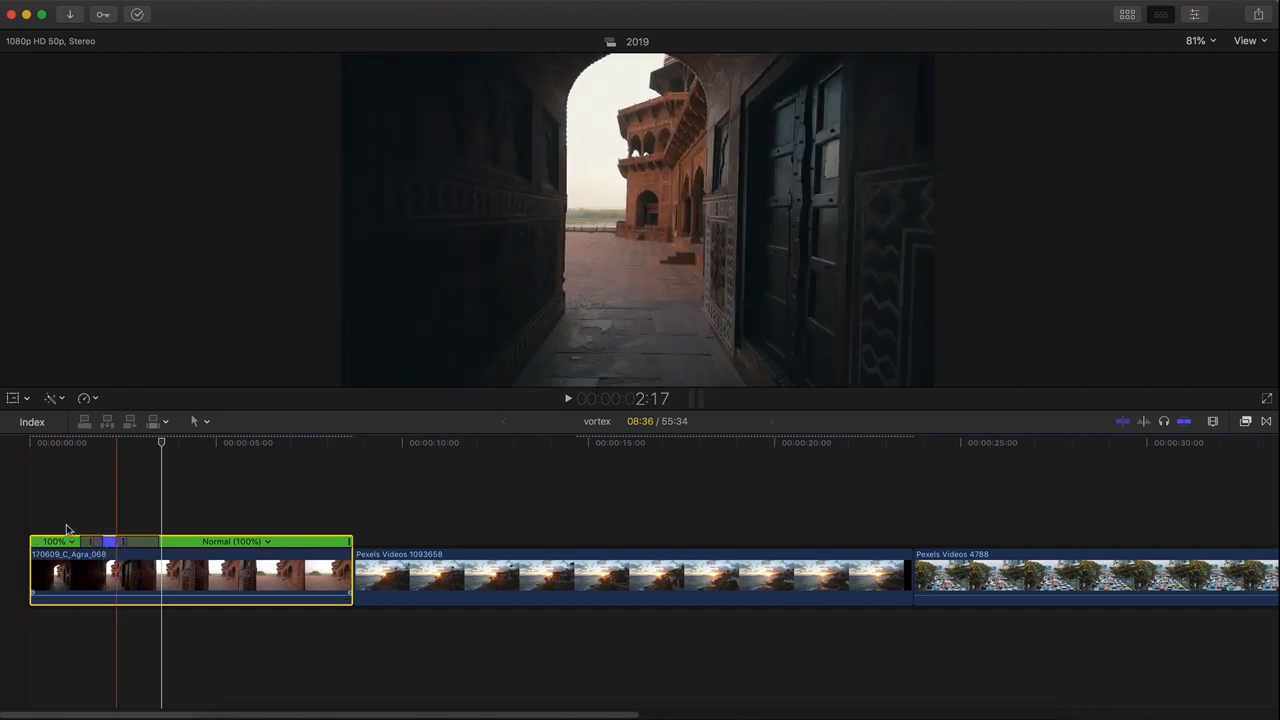
Give the coastal sunset clip a Fast middle section between normal-speed parts.
{"action": "left_click", "coordinate": [568, 398]}
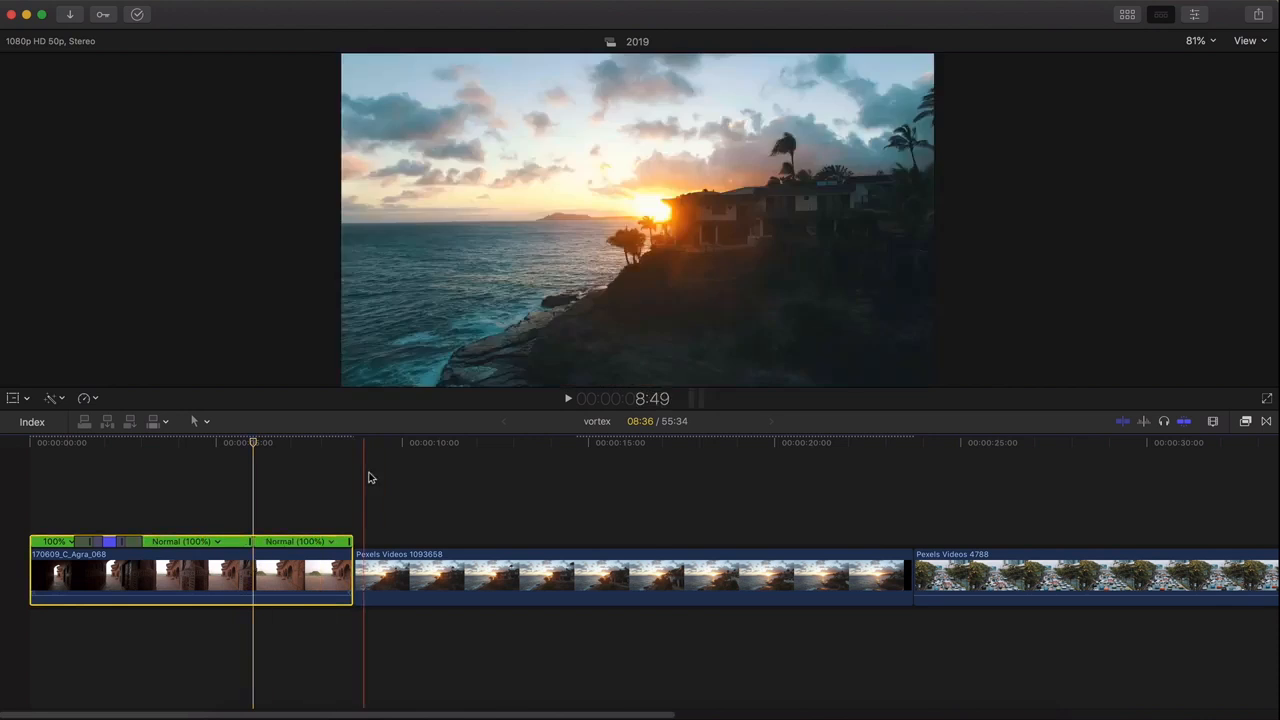
{"action": "left_click", "coordinate": [316, 444]}
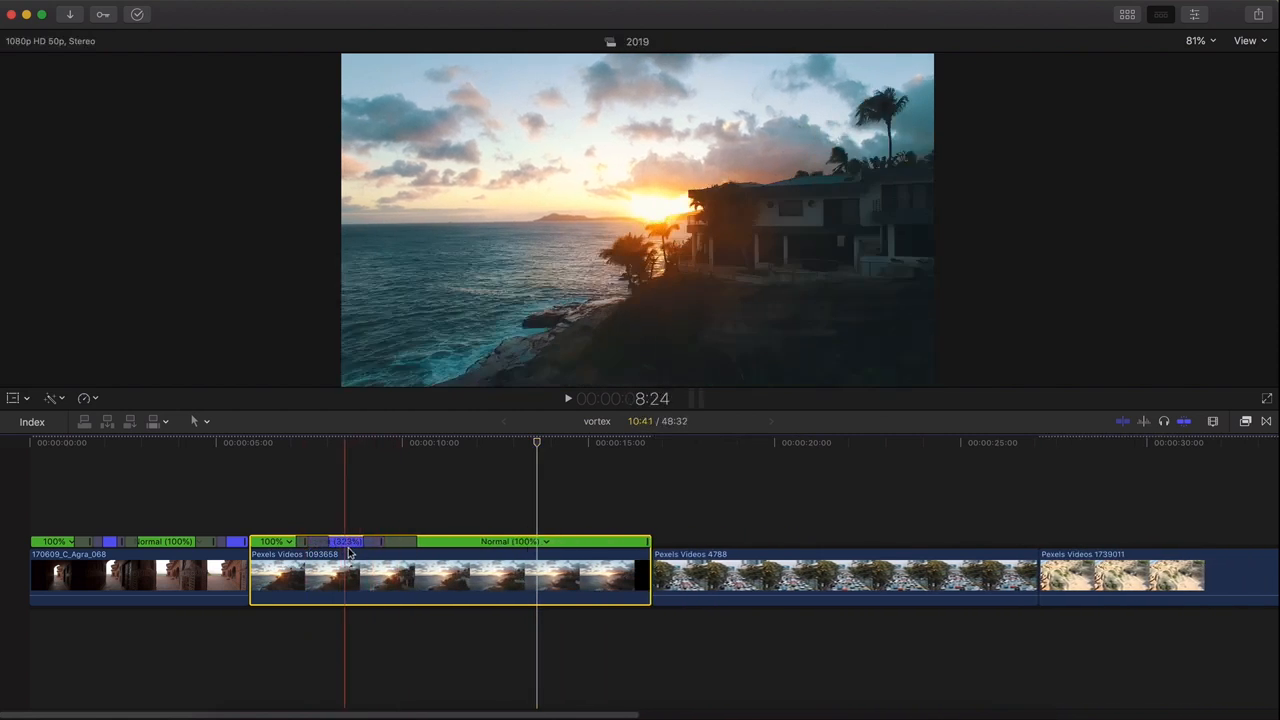
Set the coastal clip's fast section to a custom duration of 00:00:00:01.
{"action": "left_click", "coordinate": [348, 540]}
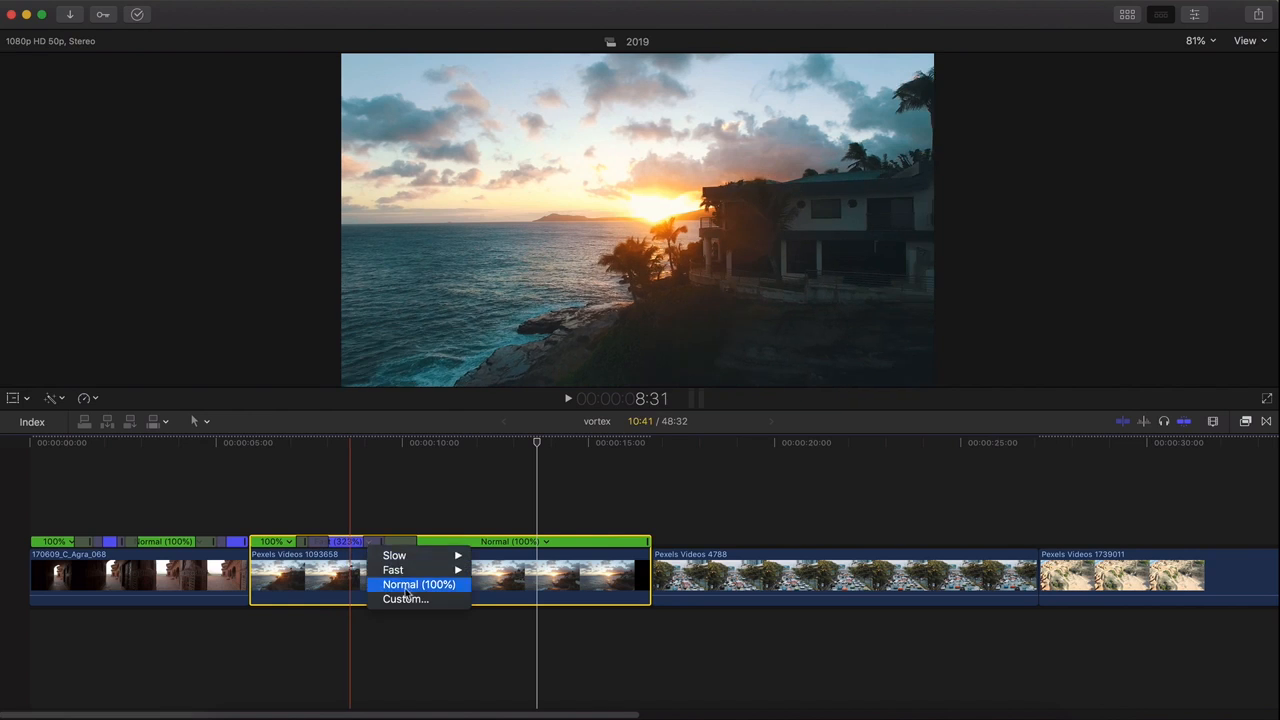
{"action": "left_click", "coordinate": [404, 600]}
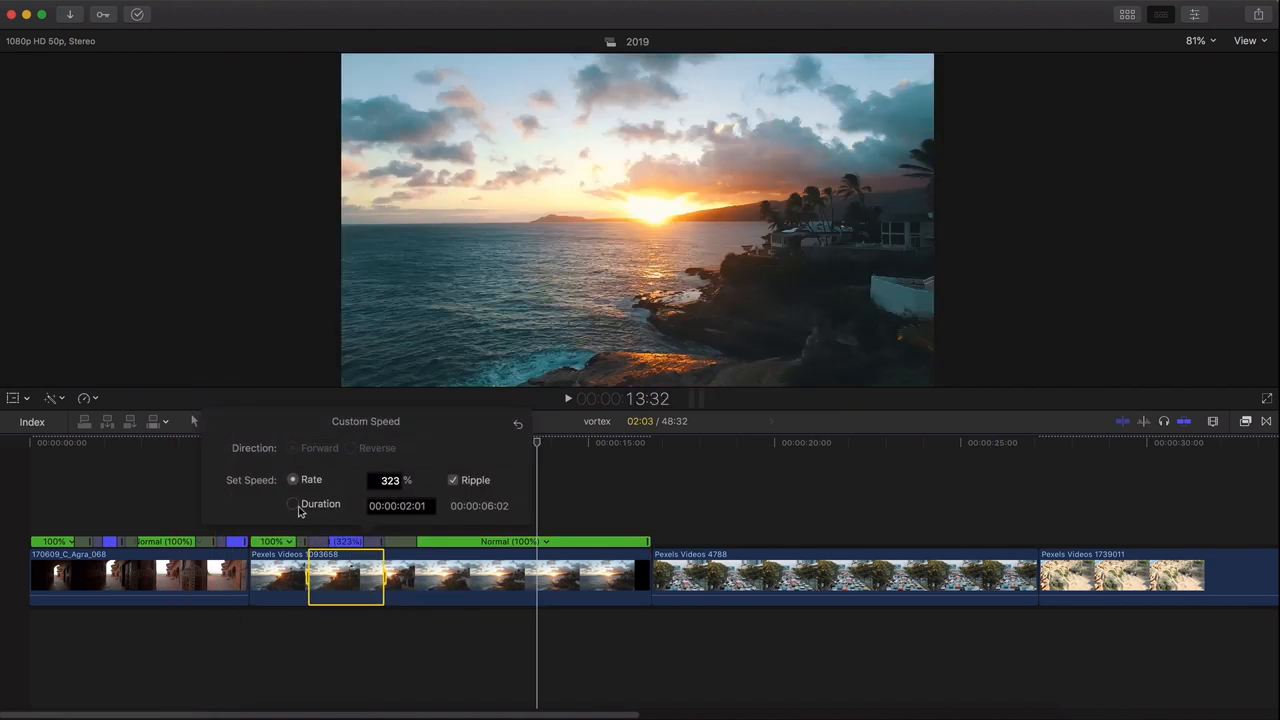
{"action": "left_click", "coordinate": [292, 504]}
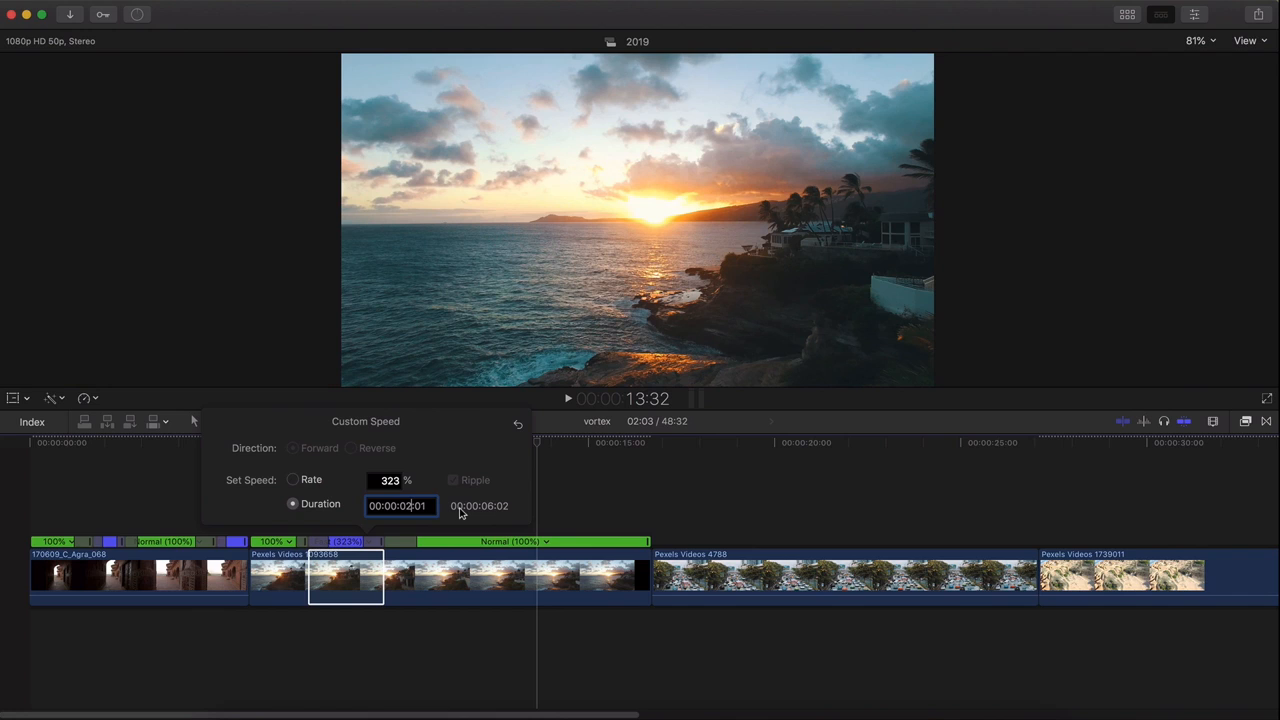
{"action": "type", "text": "00:00:00:01"}
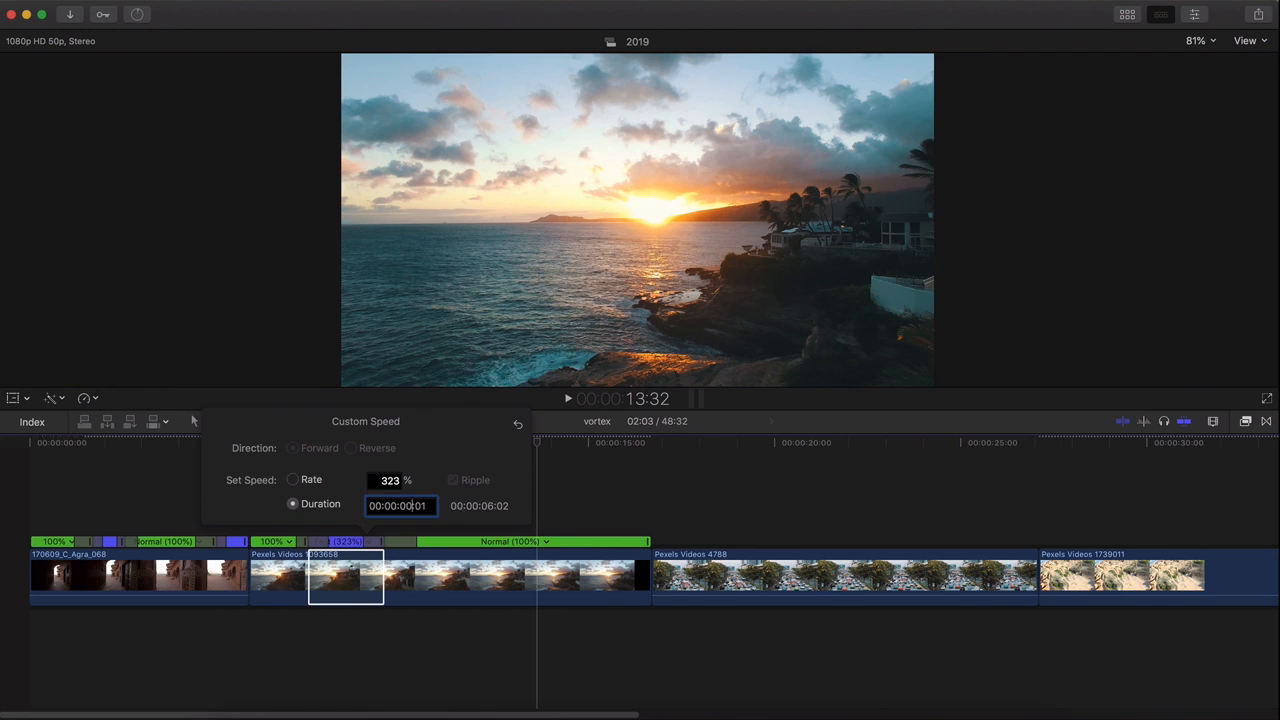
{"action": "key", "text": "Backspace"}
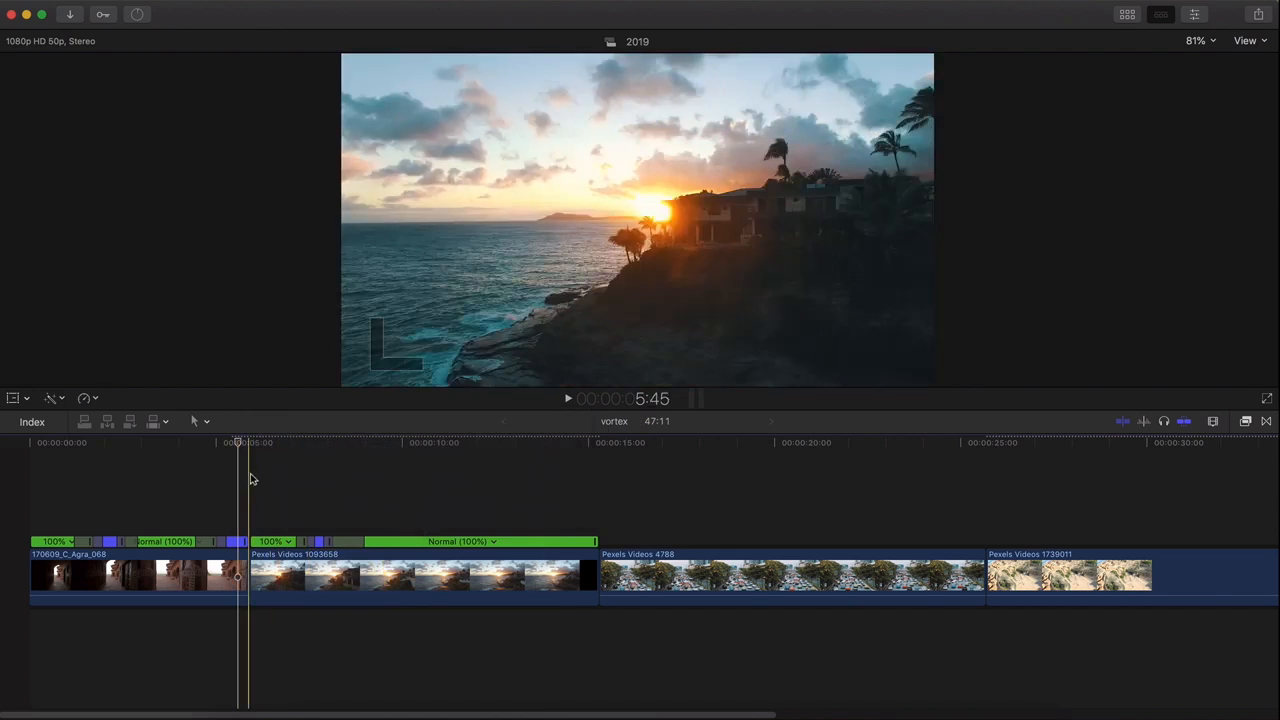
Trim the coastal clip's end and delete the later beach clips, leaving two clips.
{"action": "key", "text": "space"}
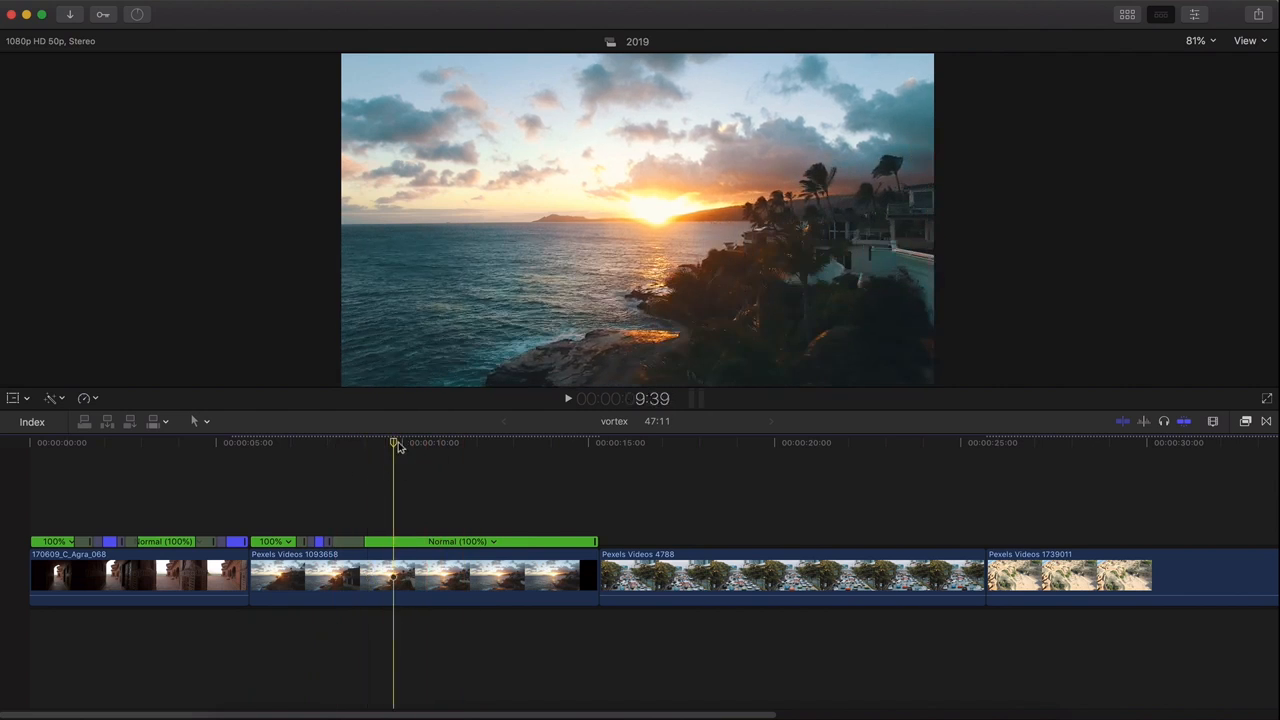
{"action": "left_click", "coordinate": [434, 442]}
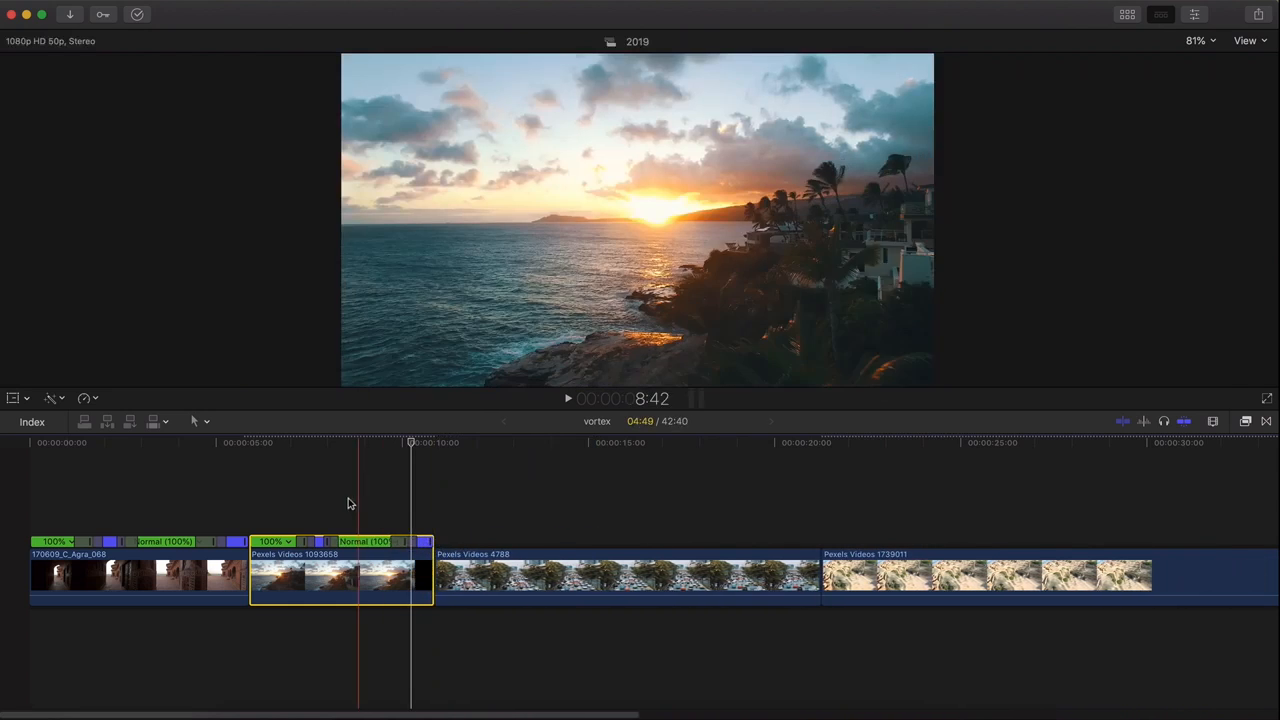
{"action": "left_click", "coordinate": [568, 398]}
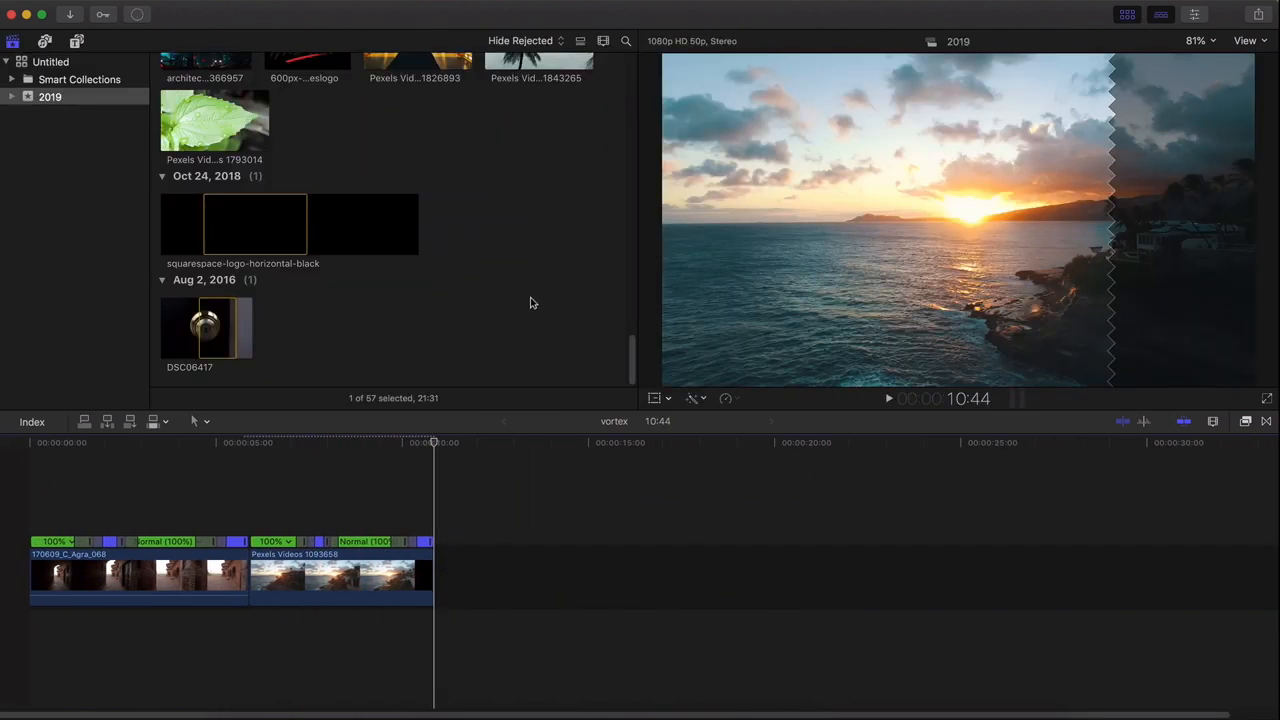
Add ES_Puzzle Of Complexity music and ES_Forest Birds Chirp ambience under the video.
{"action": "scroll", "scroll_direction": "down", "scroll_amount": 3}
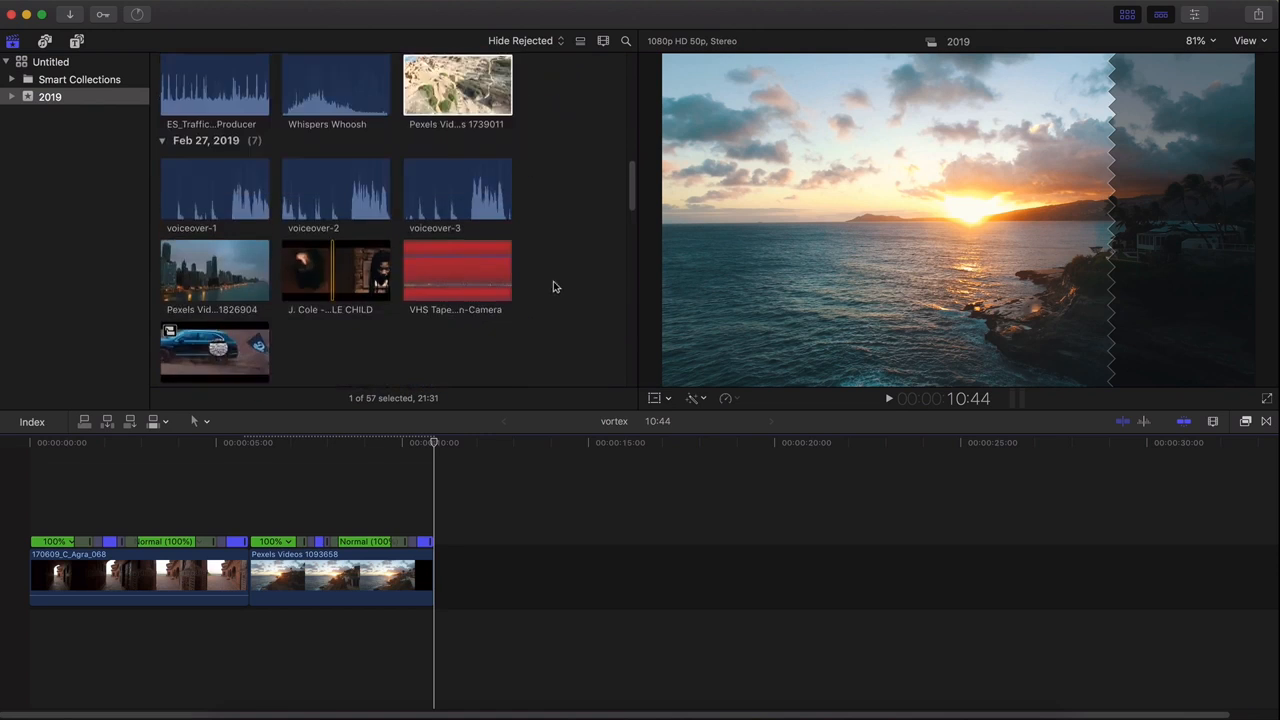
{"action": "scroll", "scroll_direction": "down", "scroll_amount": 3}
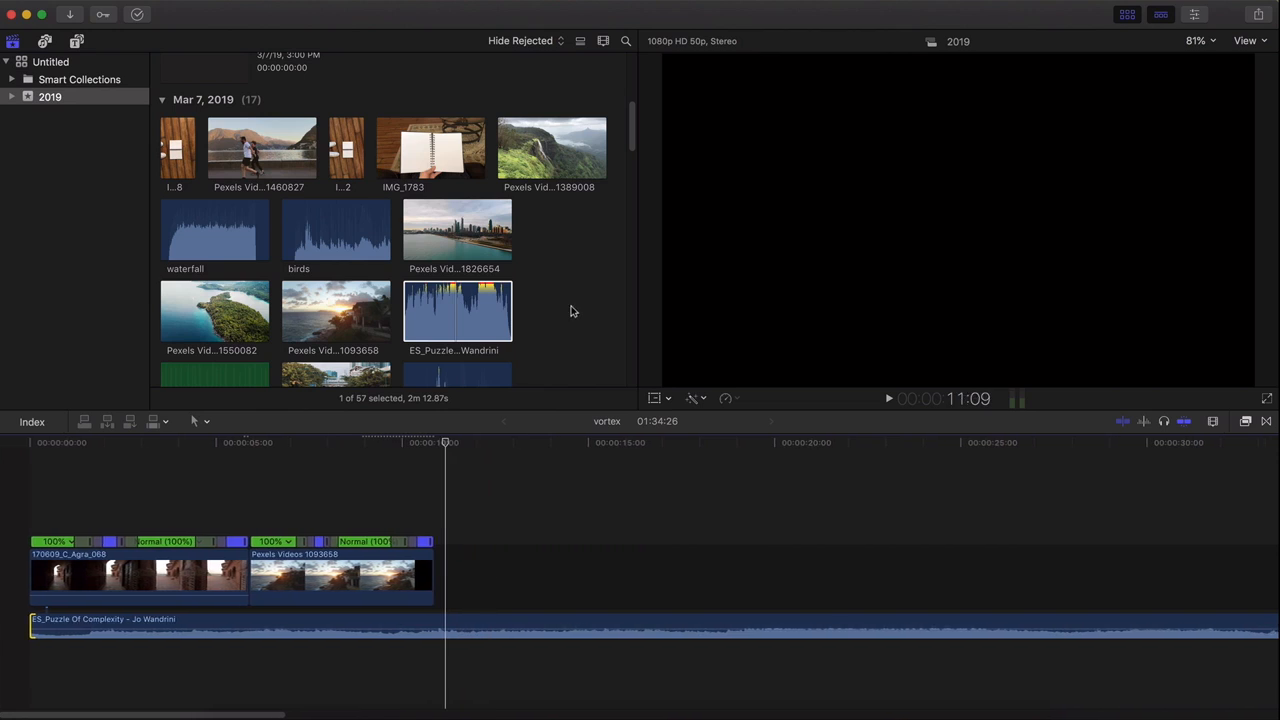
{"action": "mouse_move", "coordinate": [566, 284]}
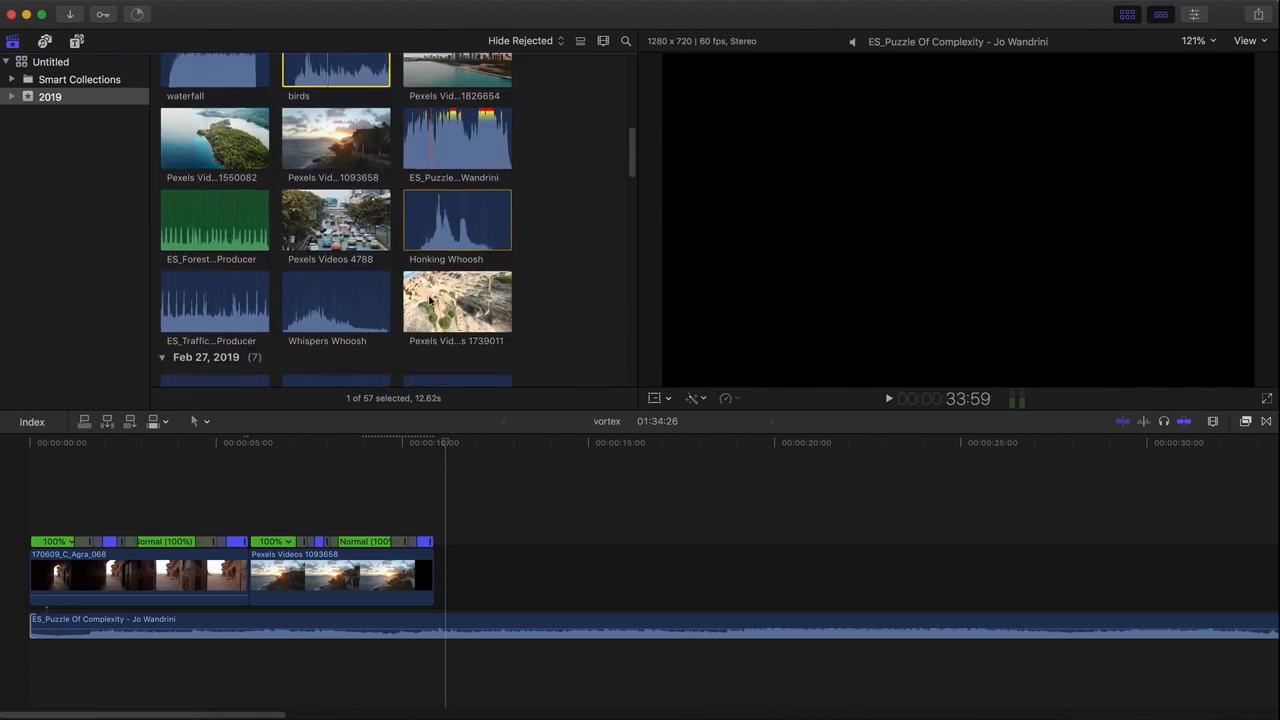
{"action": "left_click", "coordinate": [216, 220]}
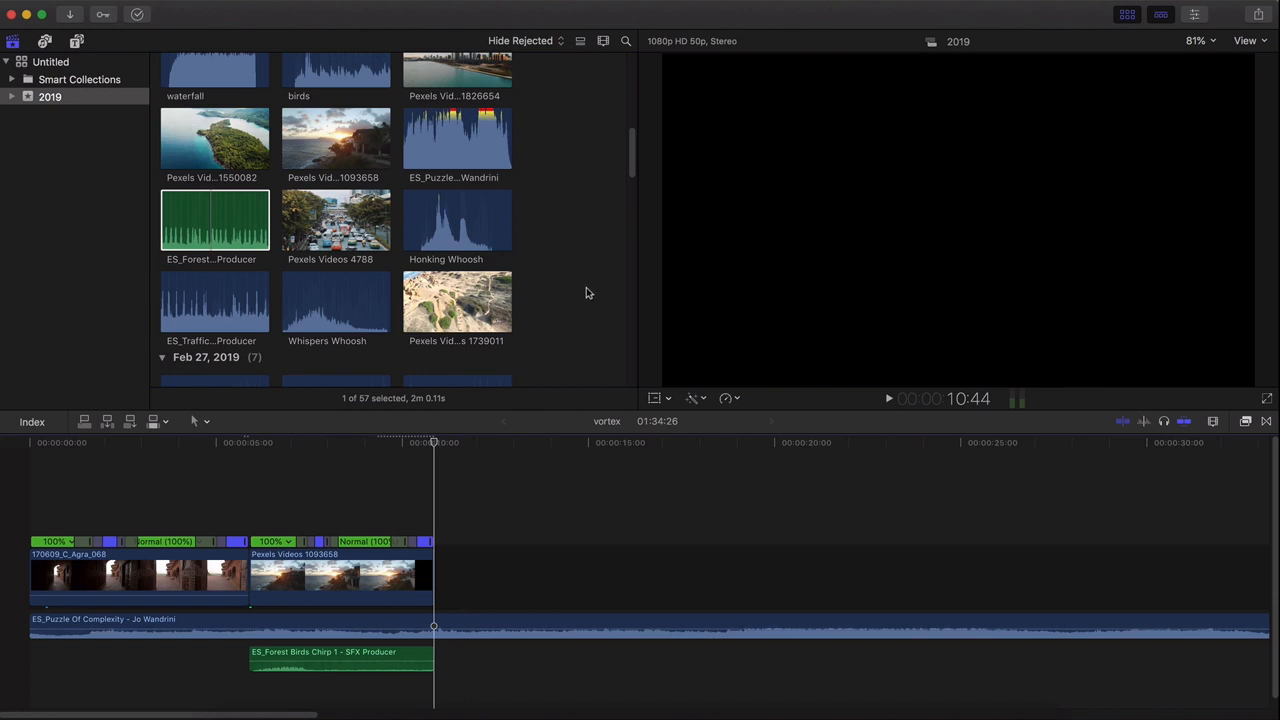
Add Whispers Whoosh at the timeline start under the Agra ramp and adjust its volume.
{"action": "left_click", "coordinate": [336, 300]}
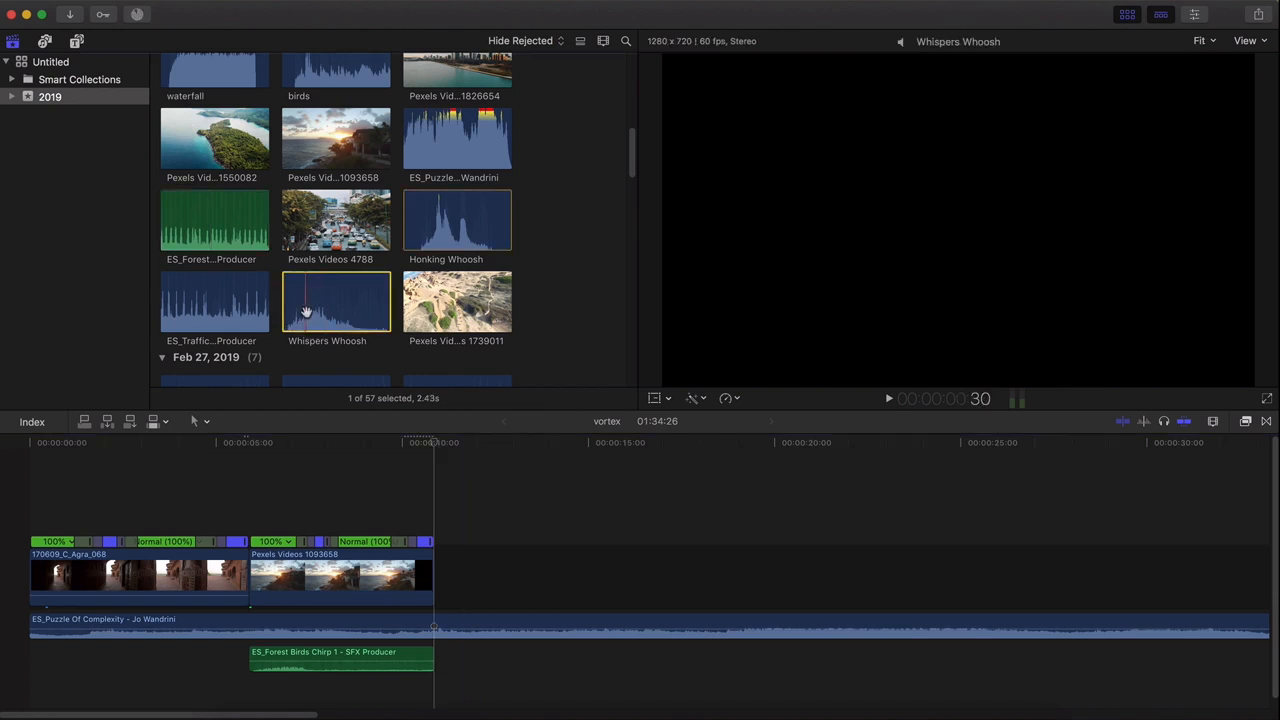
{"action": "scroll", "scroll_direction": "down", "scroll_amount": 3}
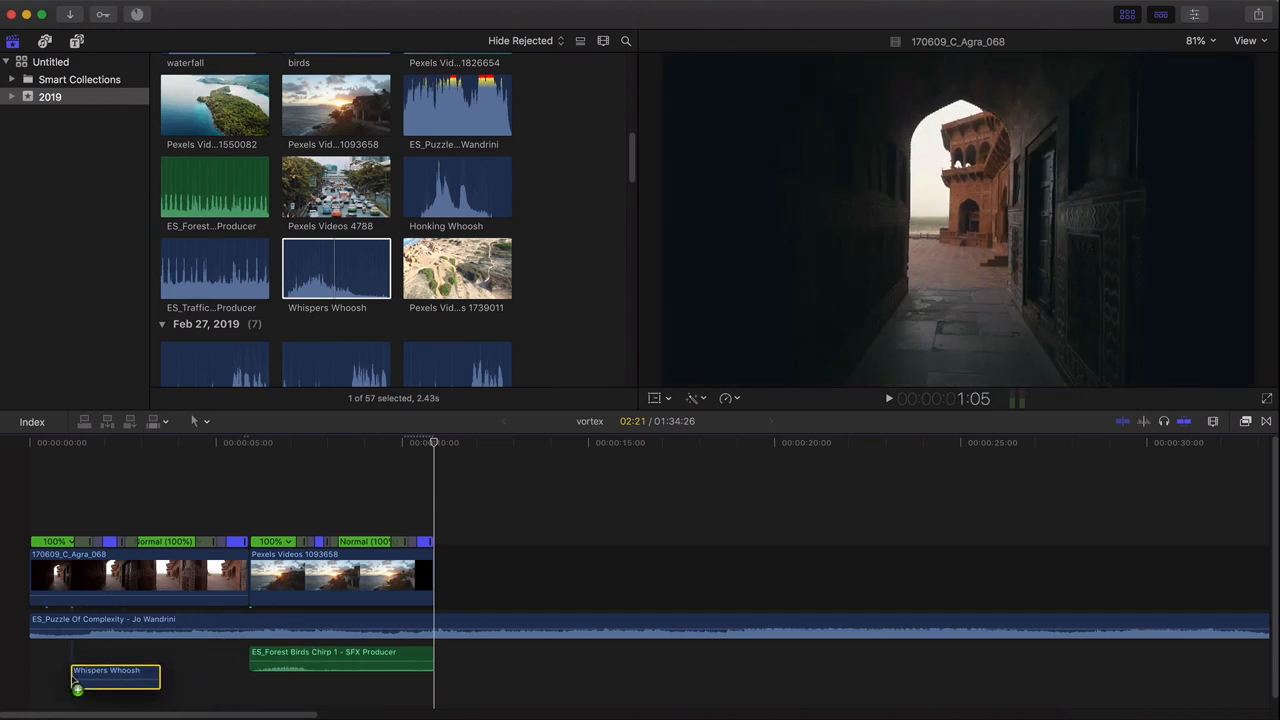
{"action": "left_click_drag", "start_coordinate": [110, 676], "coordinate": [118, 660]}
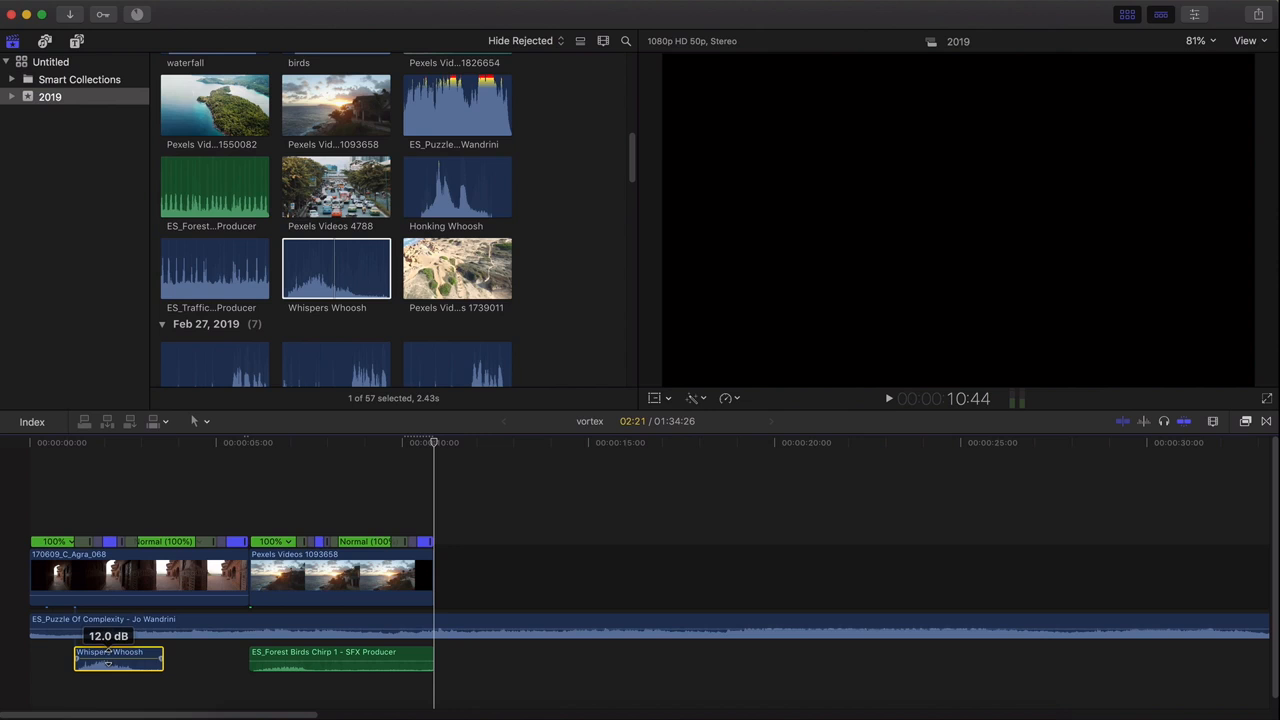
{"action": "left_click", "coordinate": [128, 572]}
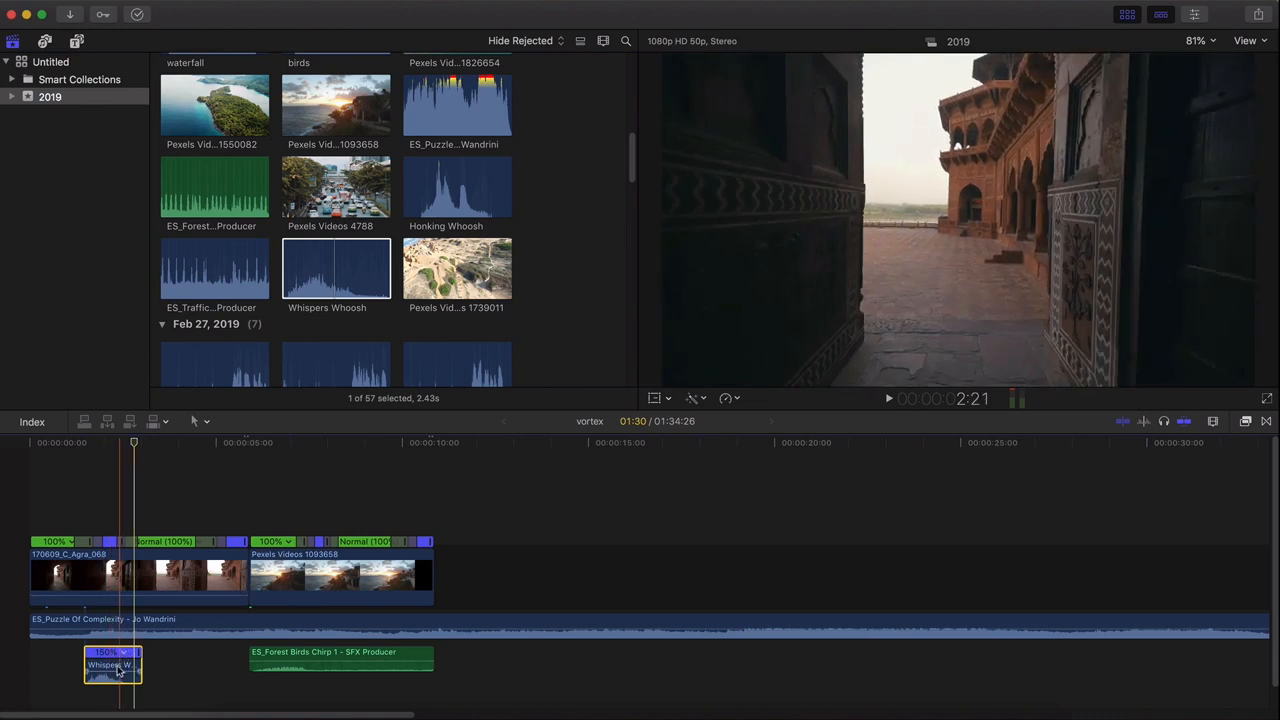
{"action": "left_click", "coordinate": [100, 664]}
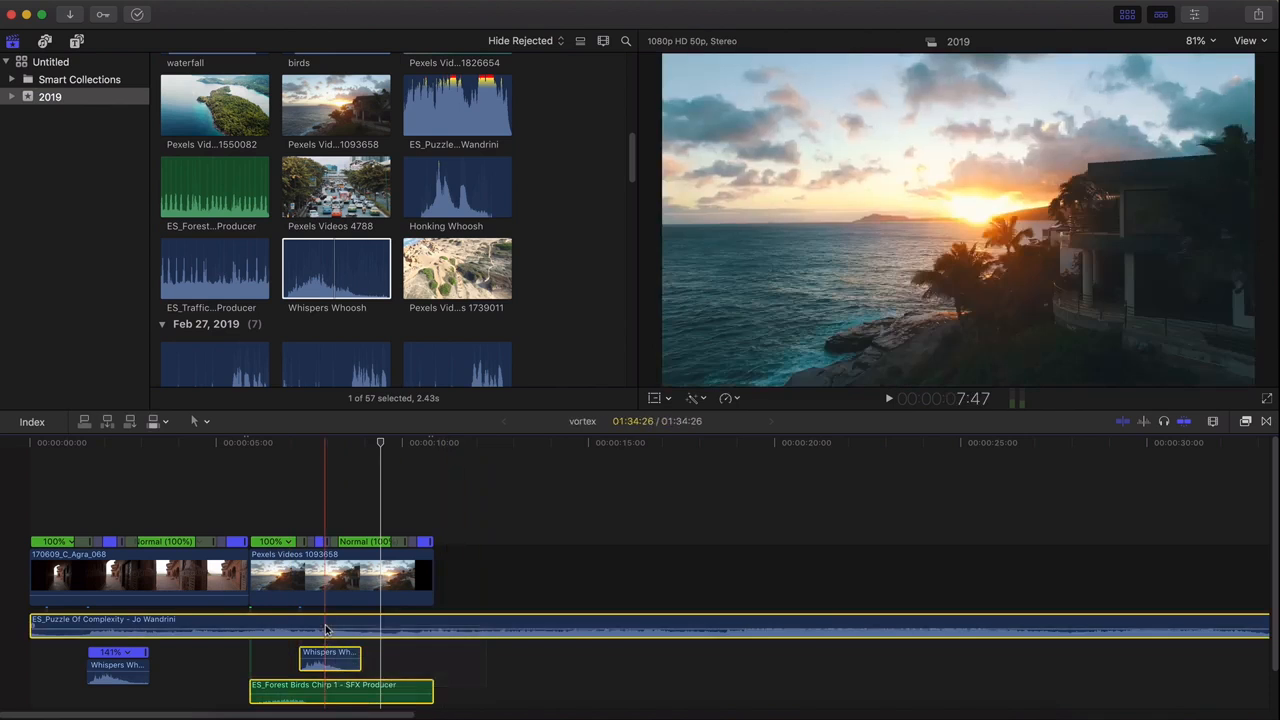
{"action": "left_click", "coordinate": [888, 398]}
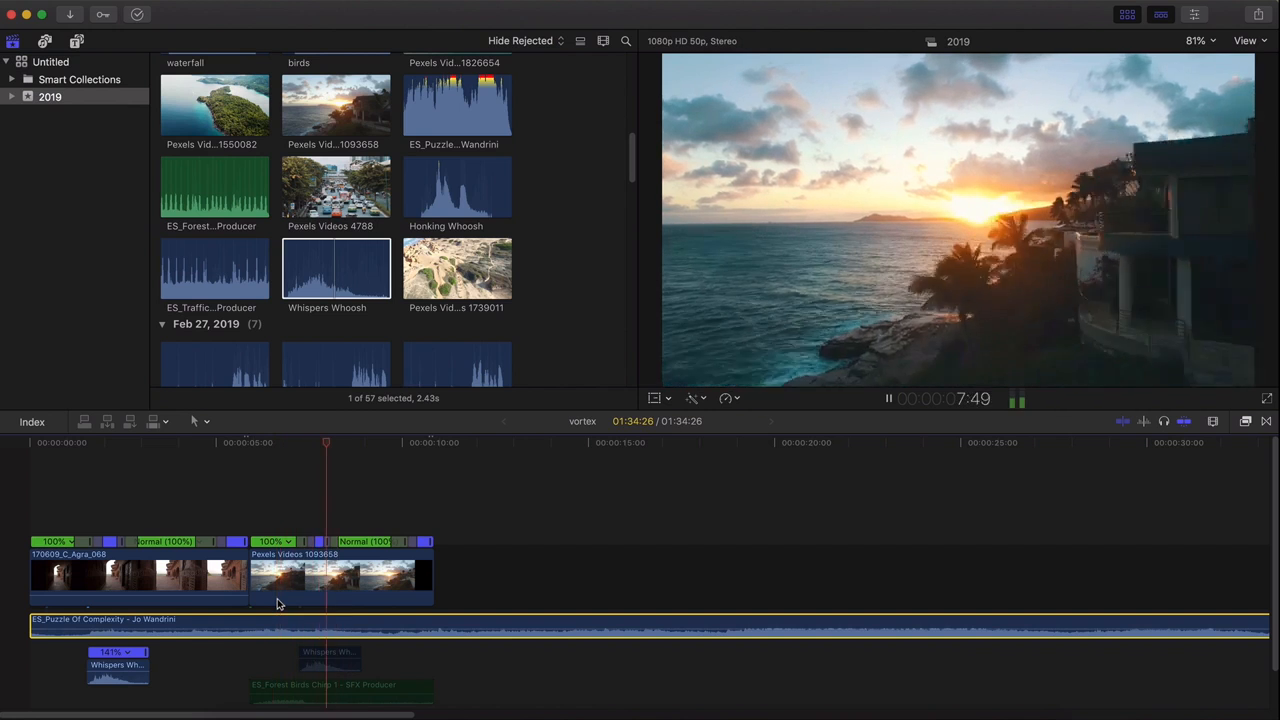
{"action": "left_click", "coordinate": [328, 658]}
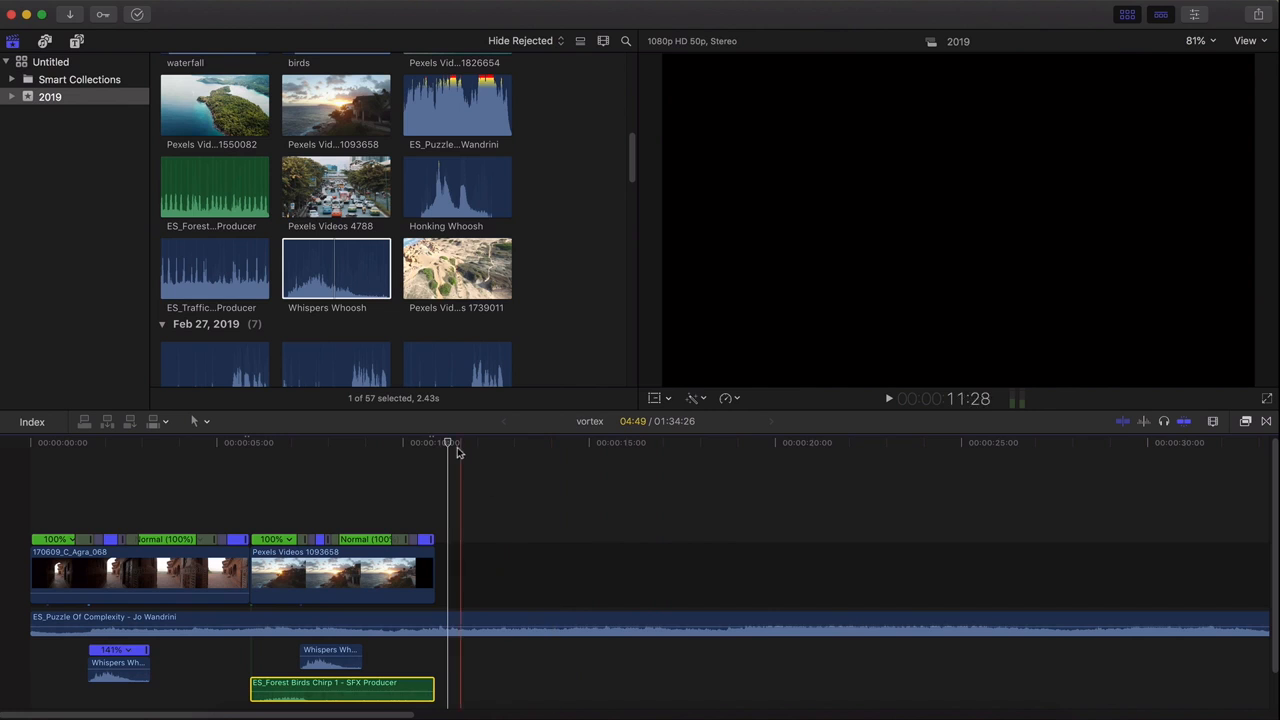
{"action": "left_click", "coordinate": [436, 442]}
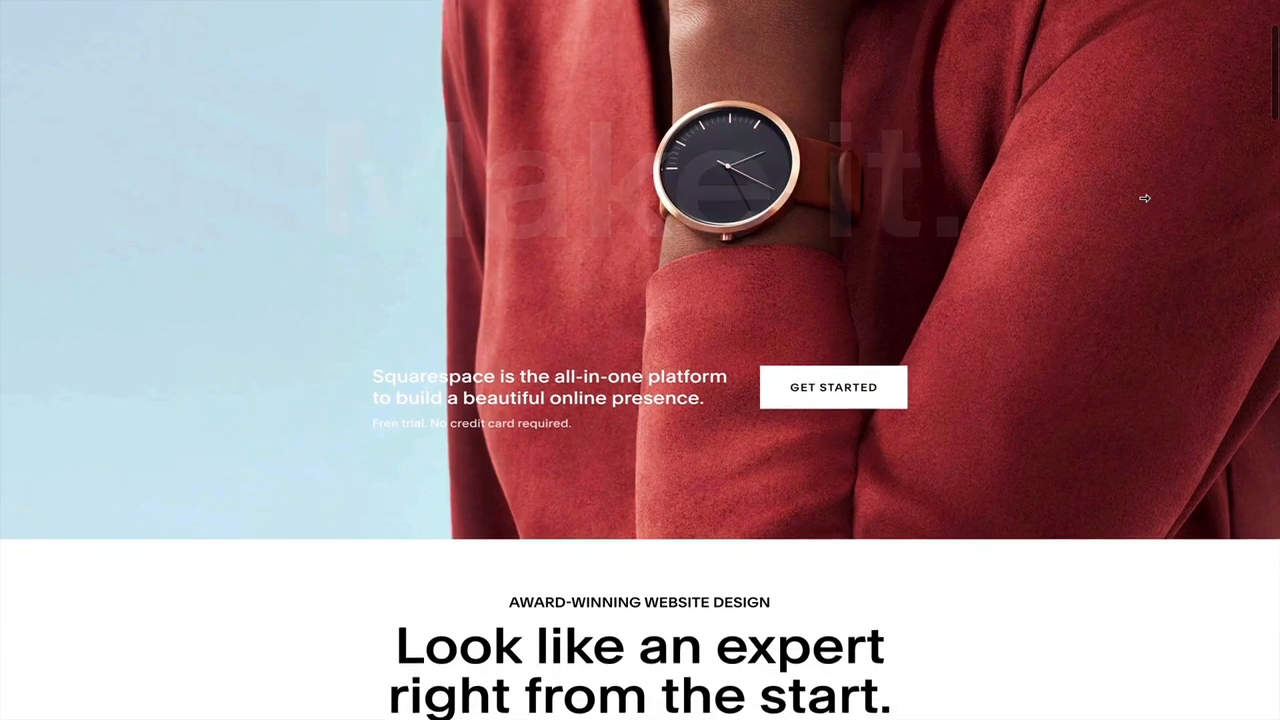
Set Site Alignment to Right and widen the side padding slider to 100px.
{"action": "scroll", "scroll_direction": "down", "scroll_amount": 3}
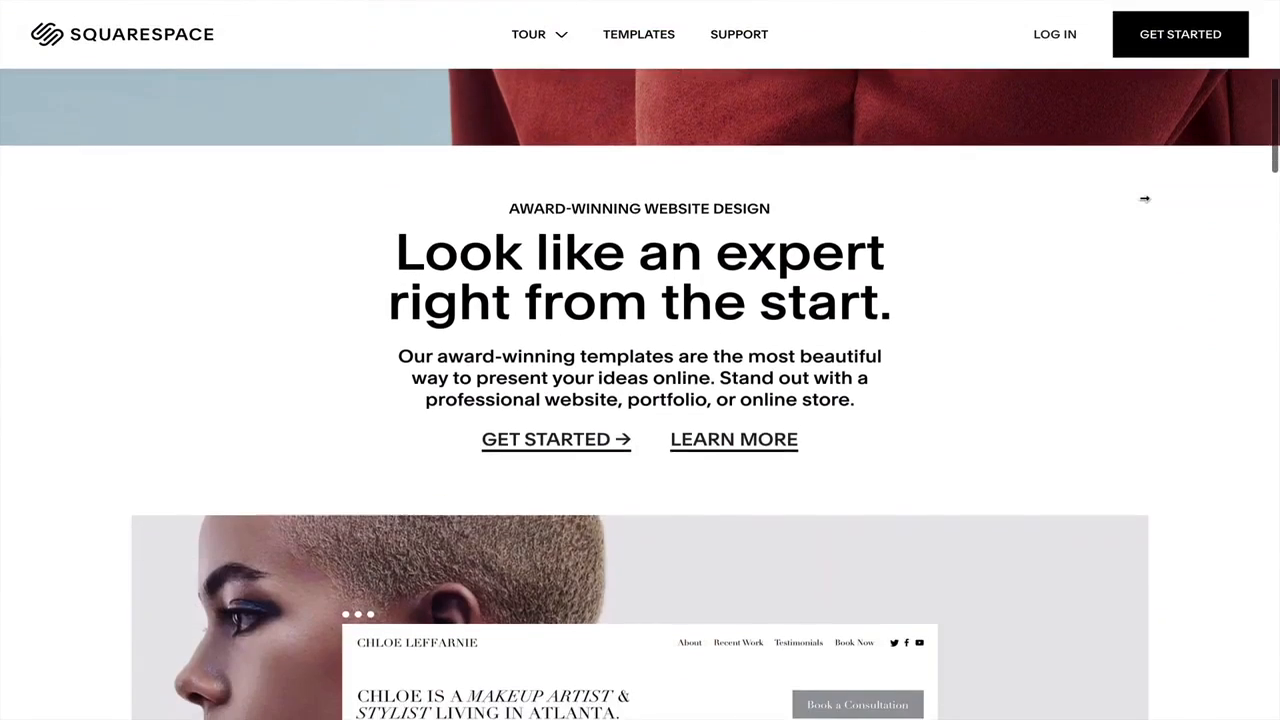
{"action": "scroll", "scroll_direction": "down", "scroll_amount": 3}
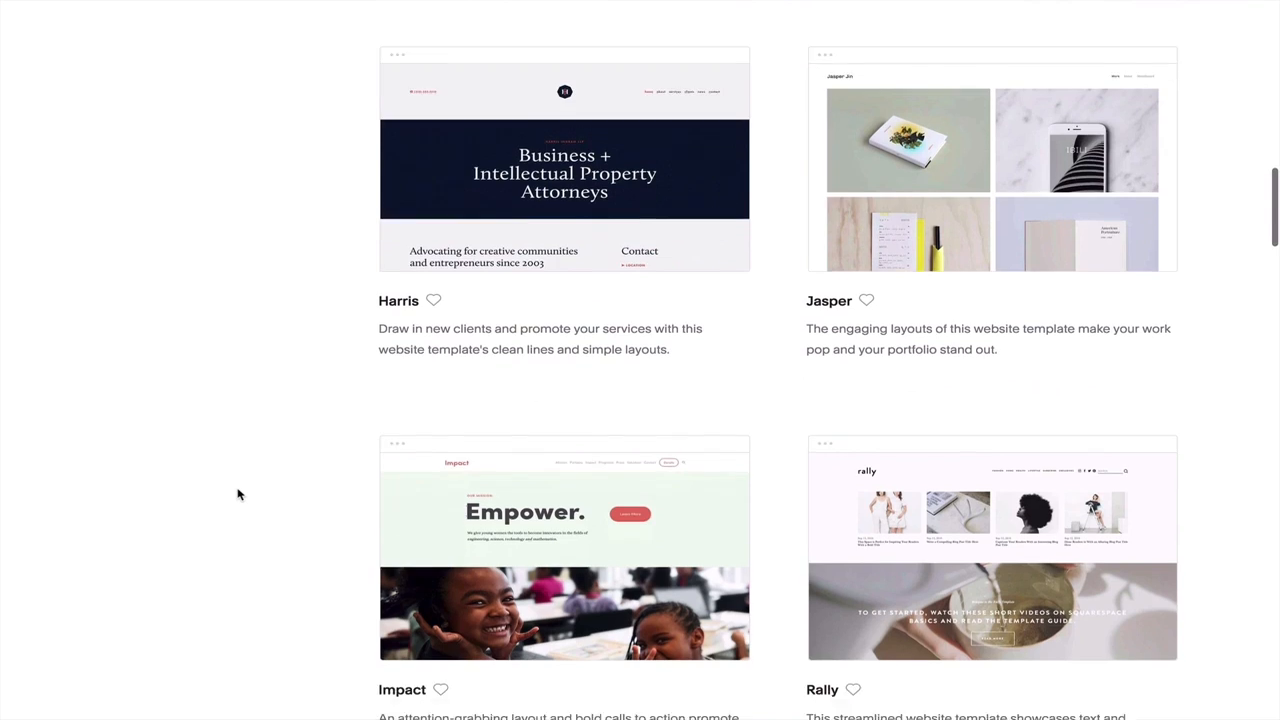
{"action": "scroll", "scroll_direction": "down", "scroll_amount": 3}
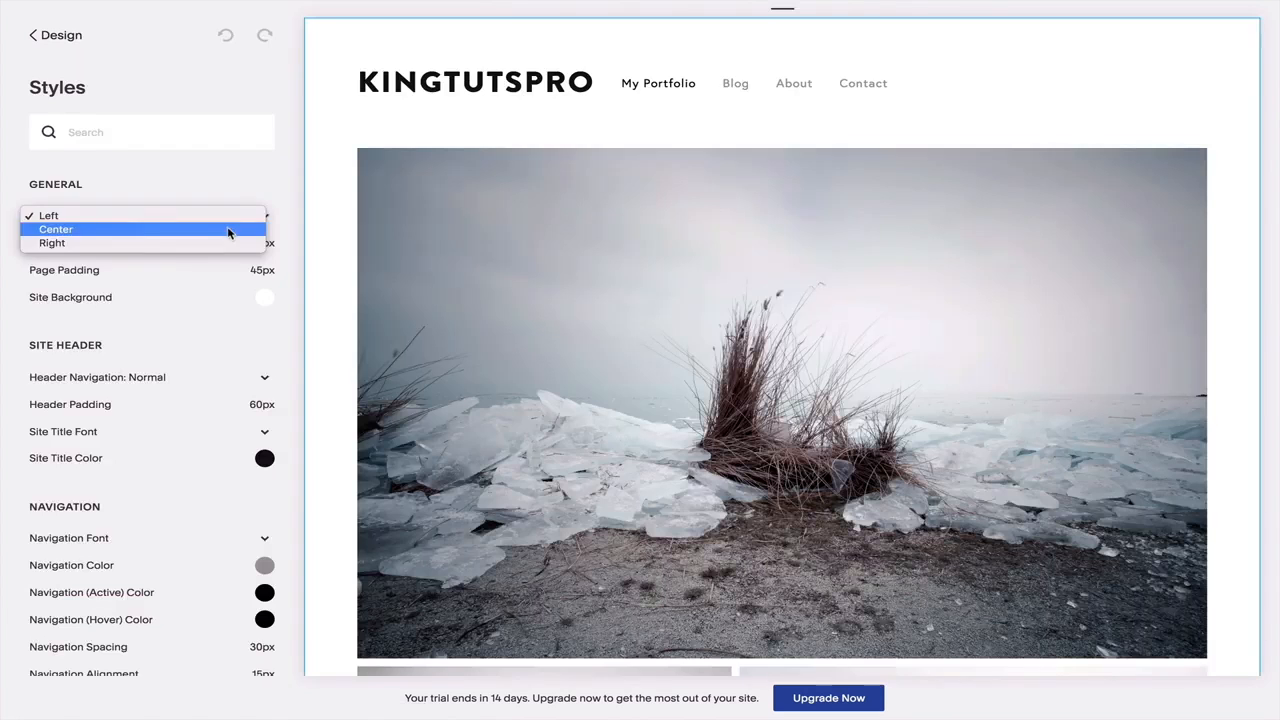
{"action": "left_click", "coordinate": [52, 244]}
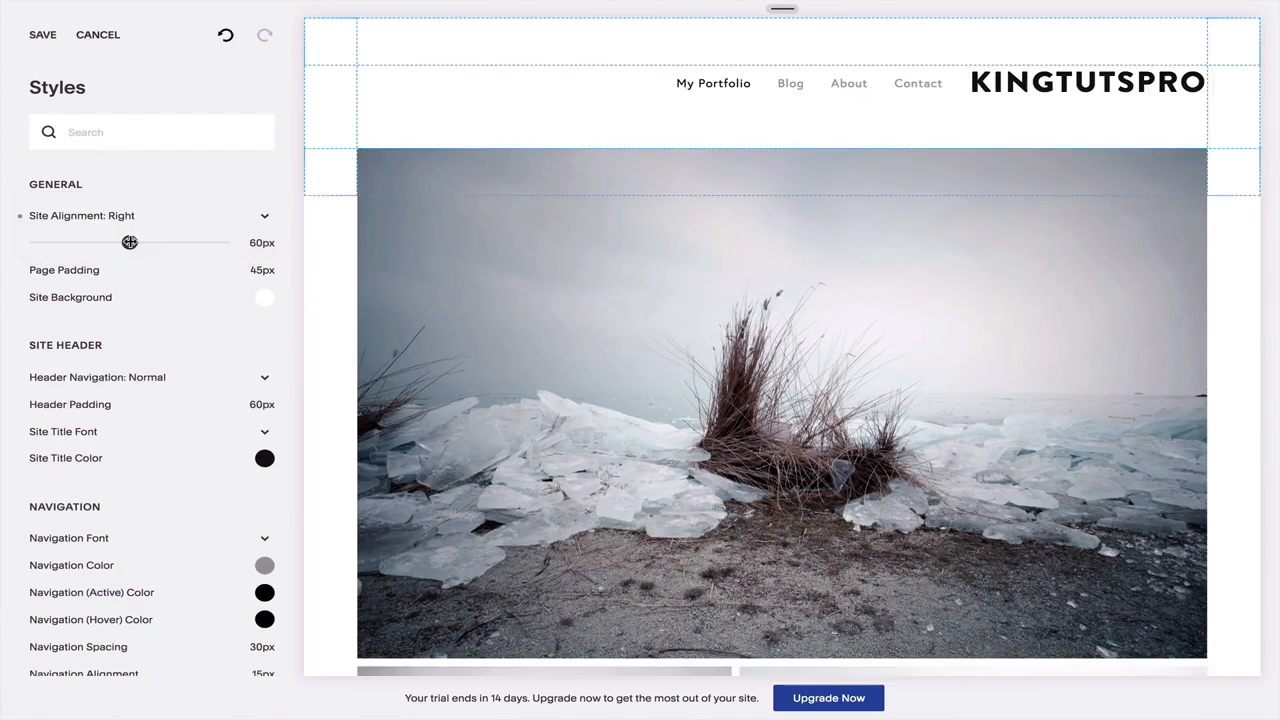
{"action": "left_click_drag", "start_coordinate": [130, 242], "coordinate": [224, 242]}
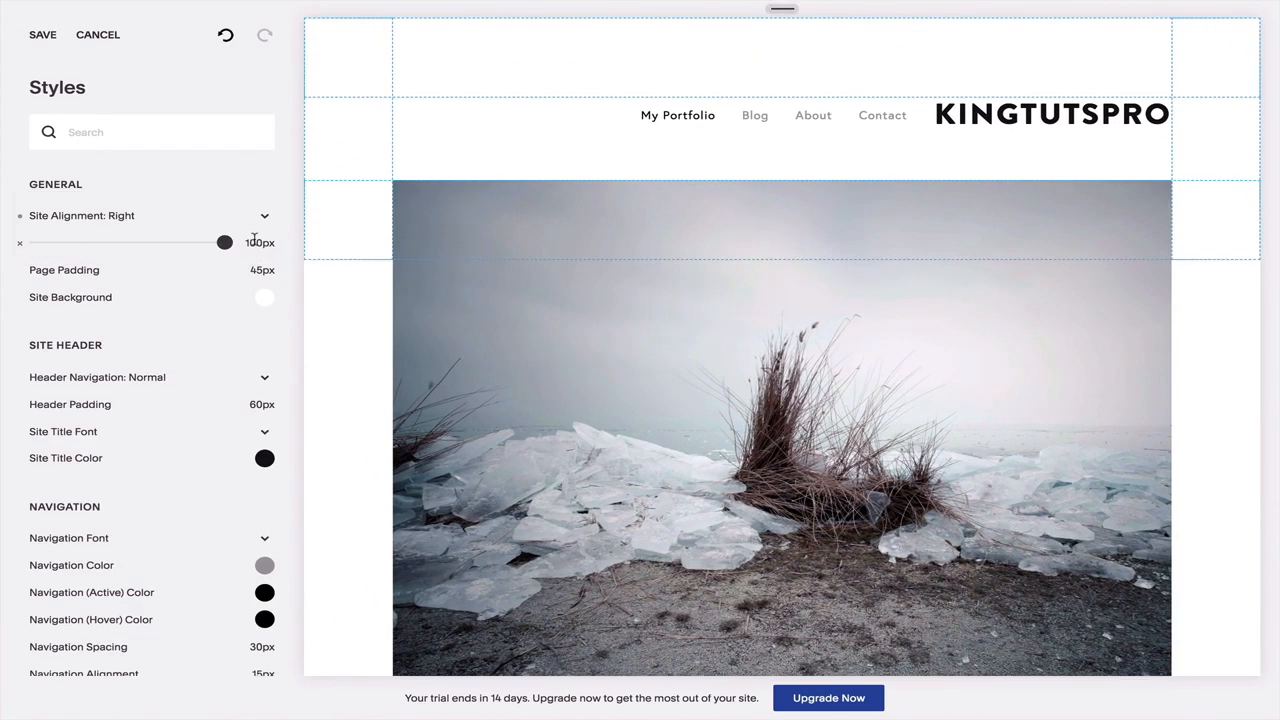